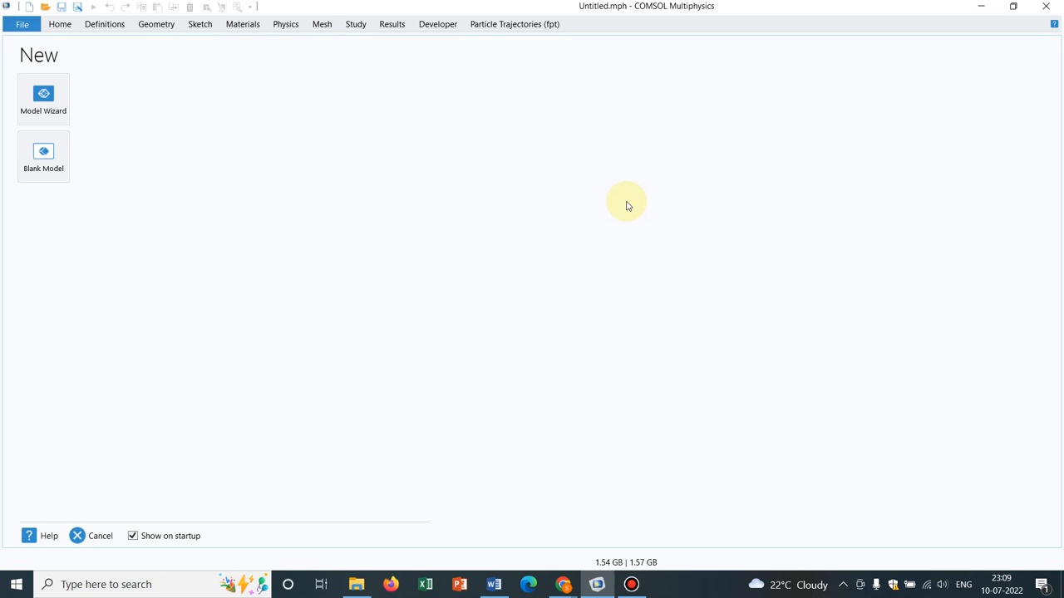
{"action": "mouse_move", "coordinate": [63, 96]}
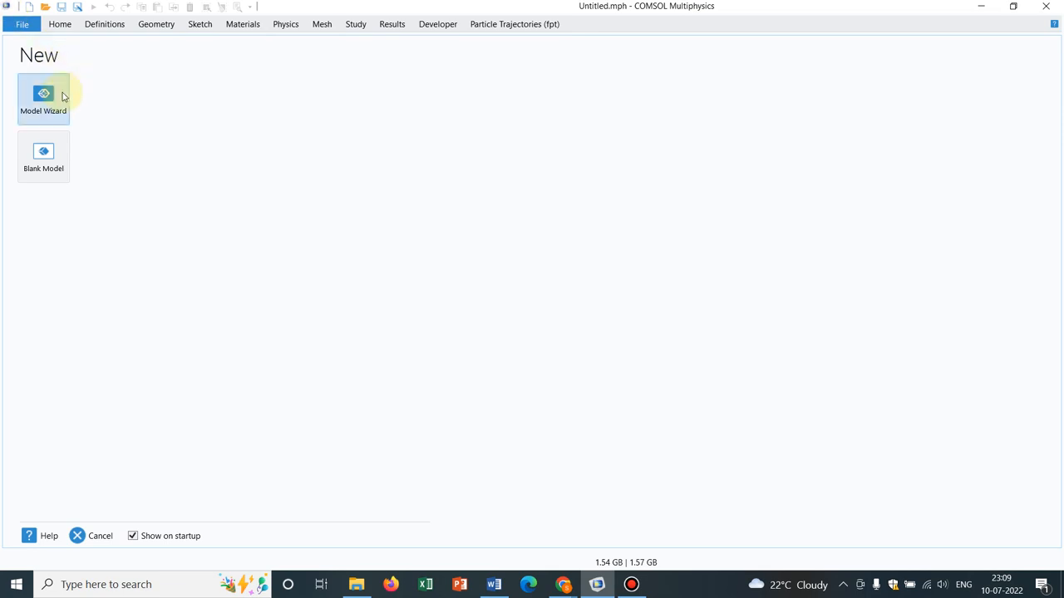
Start a new 2D model with Particle Tracing for Fluid Flow and a Time Dependent study, discarding the old model
{"action": "left_click", "coordinate": [43, 98]}
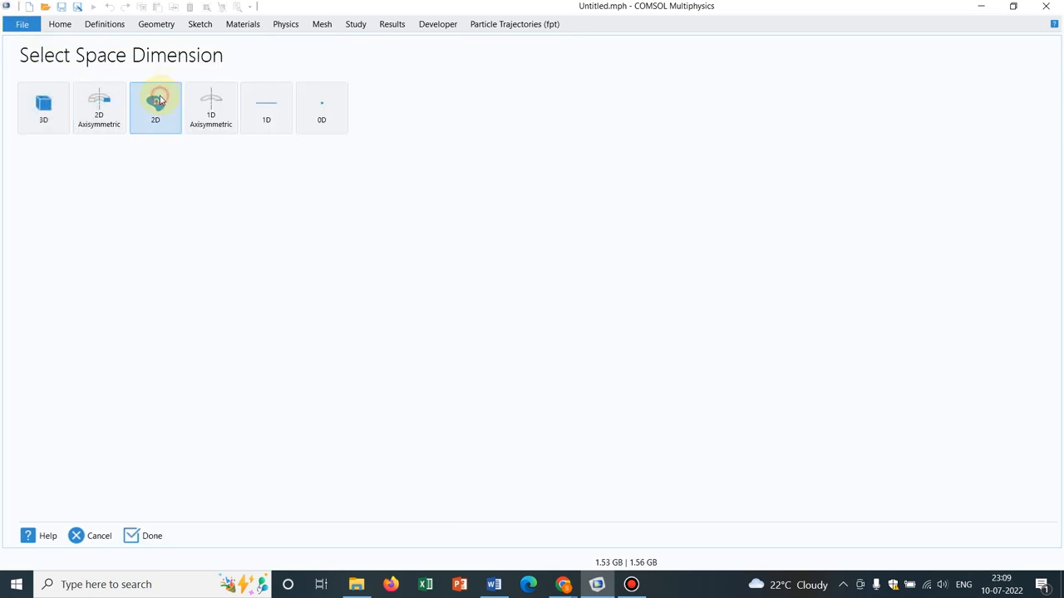
{"action": "left_click", "coordinate": [156, 106]}
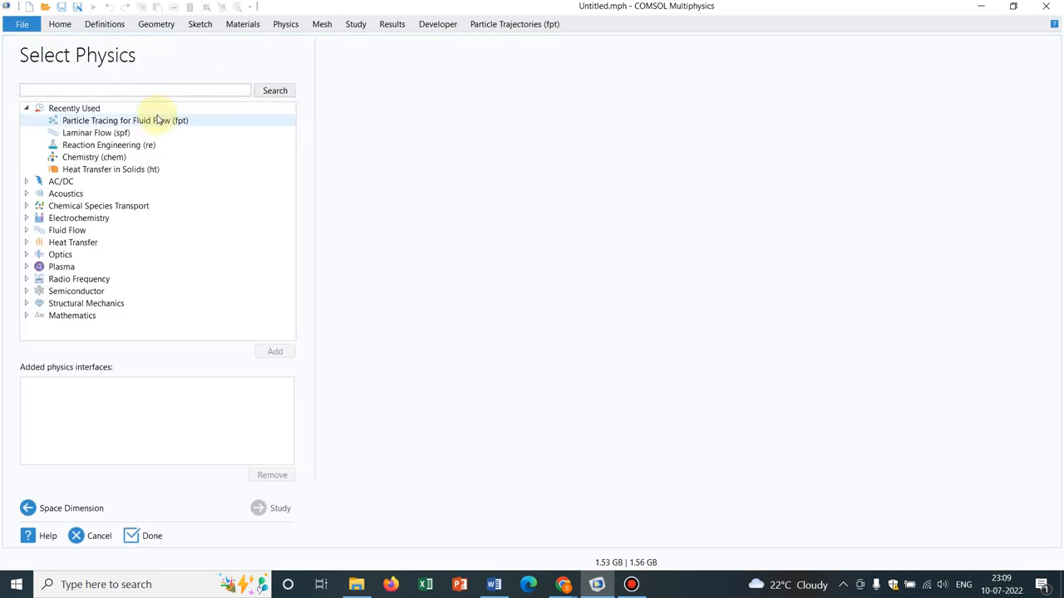
{"action": "left_click", "coordinate": [125, 120]}
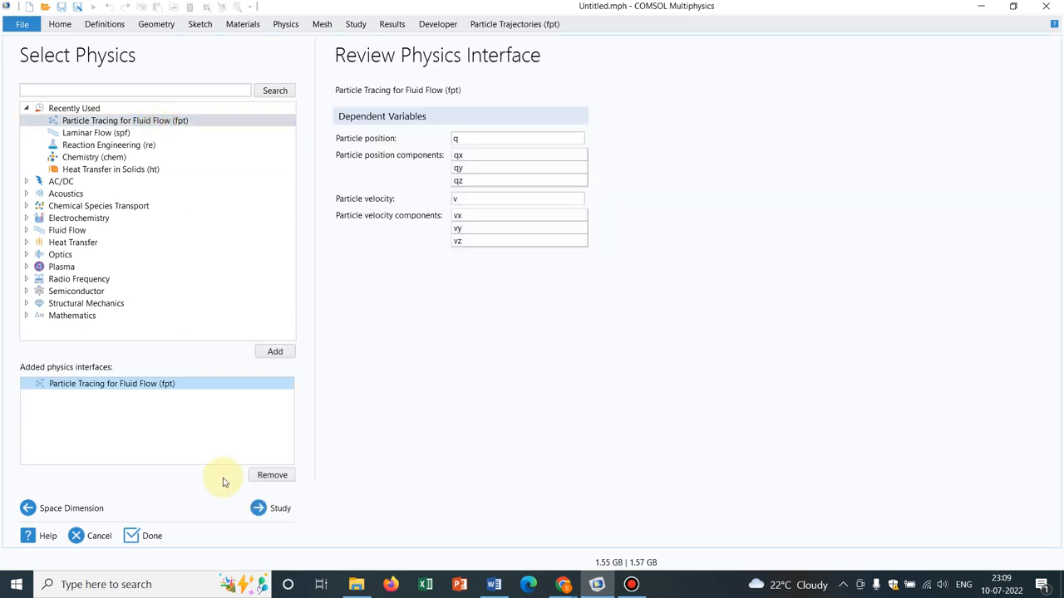
{"action": "left_click", "coordinate": [258, 508]}
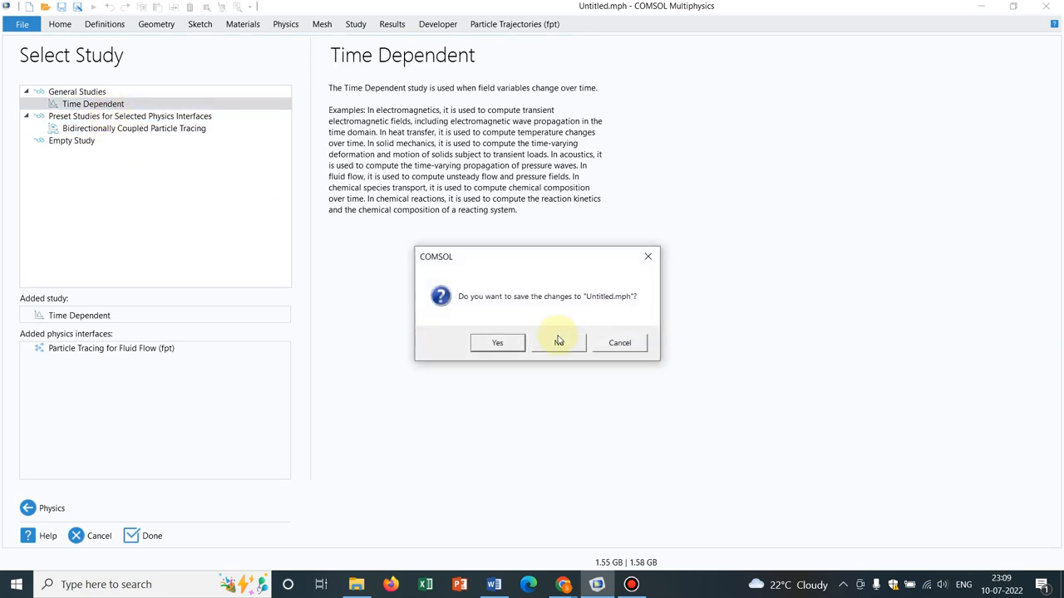
{"action": "left_click", "coordinate": [558, 342]}
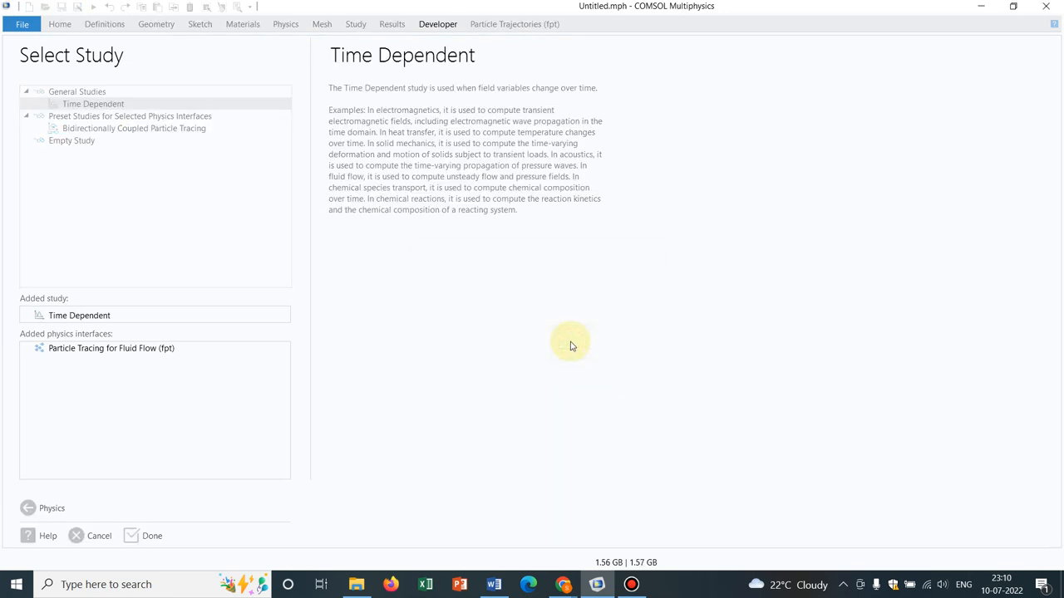
Add a 1 m unit square to Geometry 1 and build it
{"action": "left_click", "coordinate": [150, 535]}
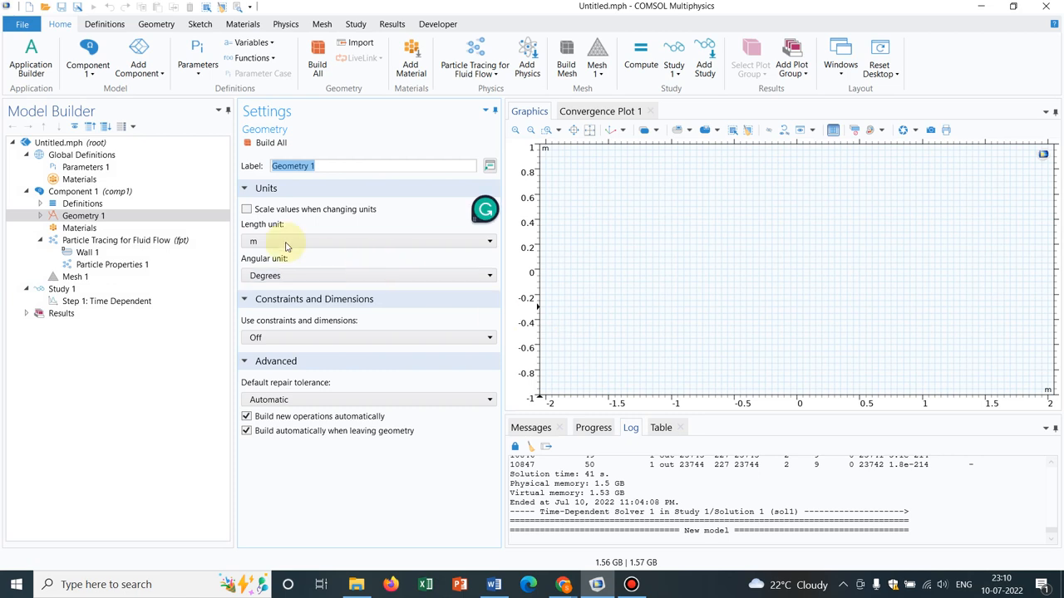
{"action": "right_click", "coordinate": [84, 216]}
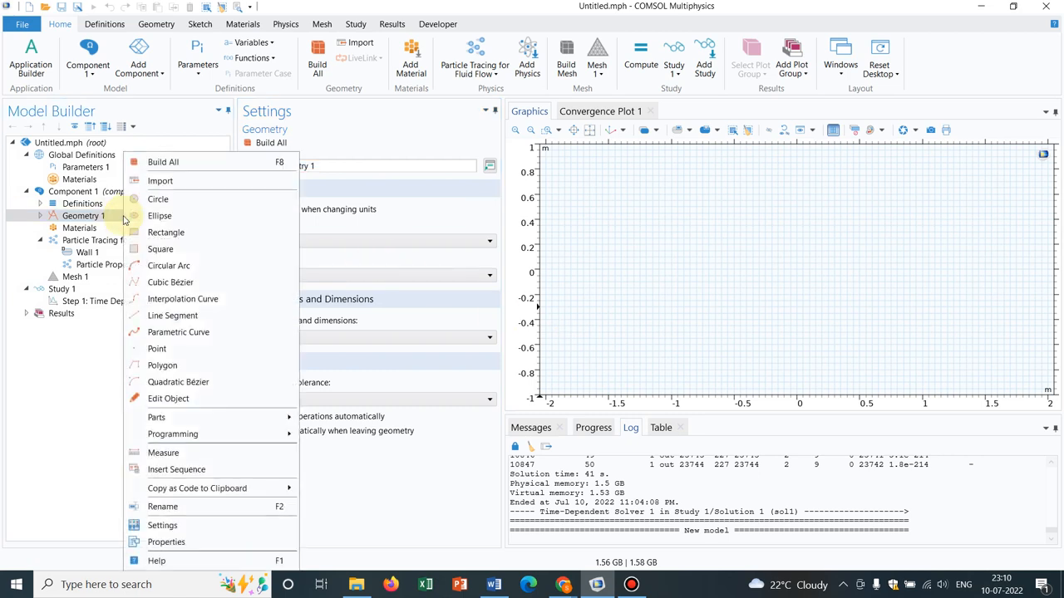
{"action": "mouse_move", "coordinate": [160, 249]}
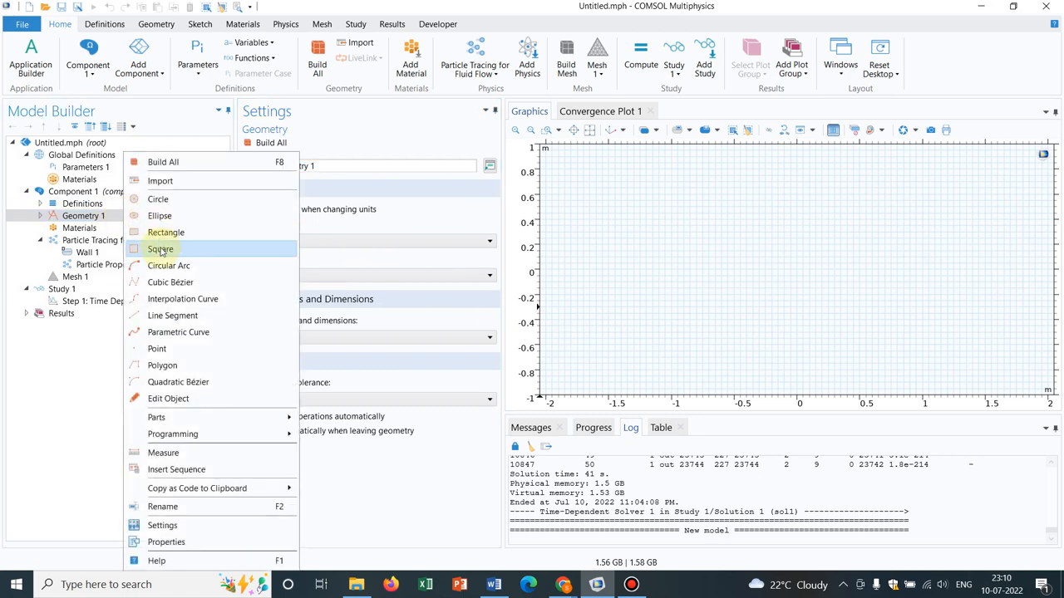
{"action": "left_click", "coordinate": [160, 249]}
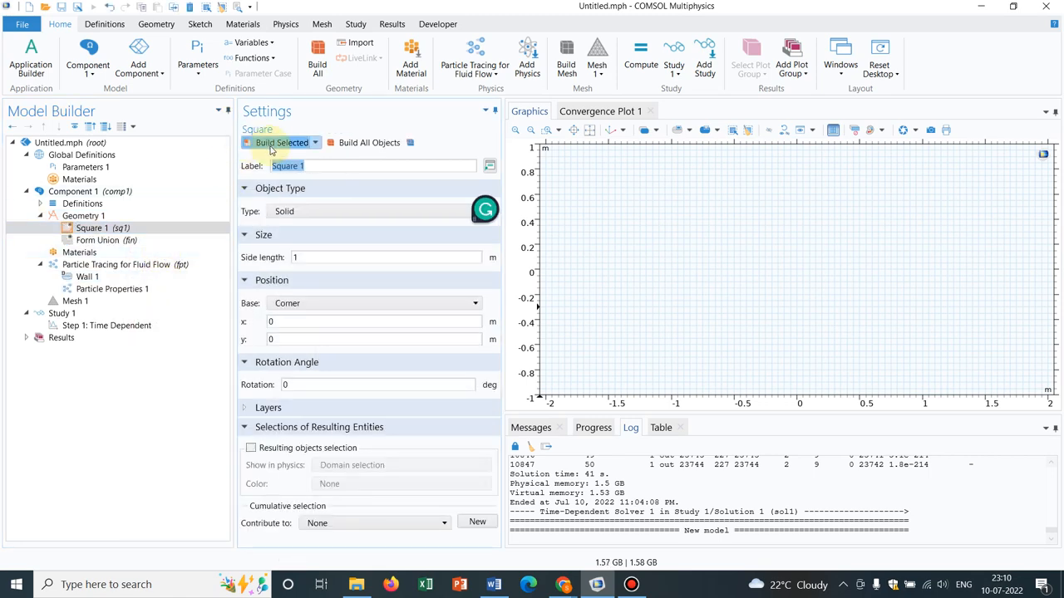
{"action": "left_click", "coordinate": [278, 143]}
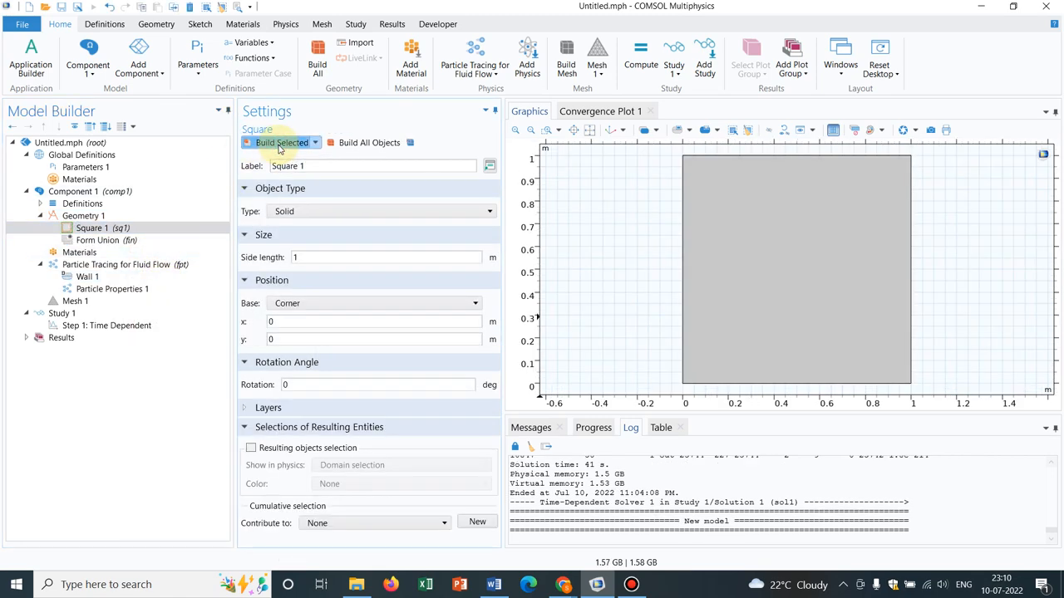
Add a point at the square's centre, x 0.5 and y 0.5, and build it
{"action": "left_click", "coordinate": [77, 216]}
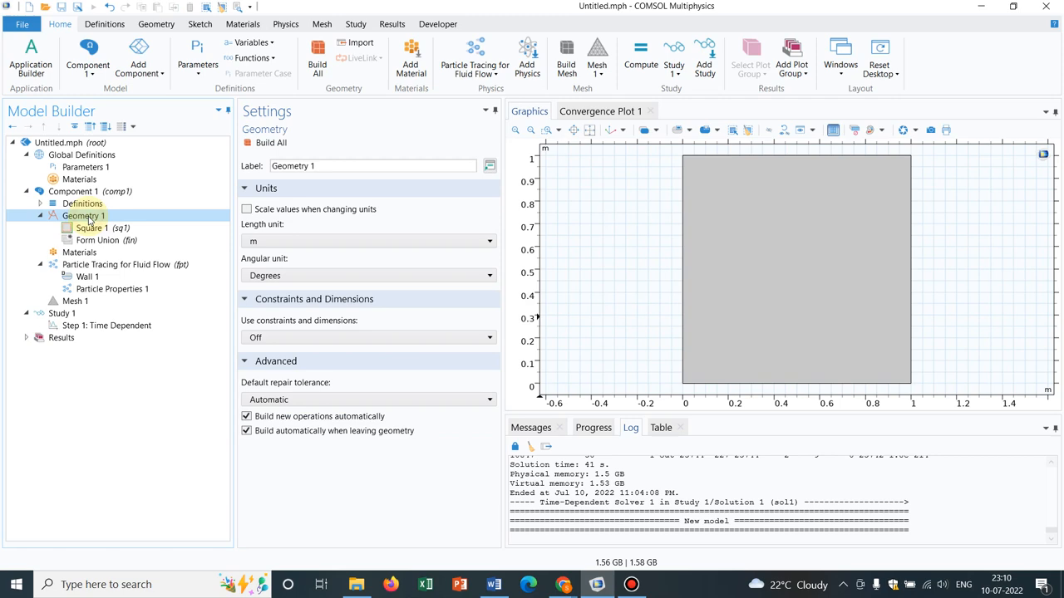
{"action": "right_click", "coordinate": [83, 216]}
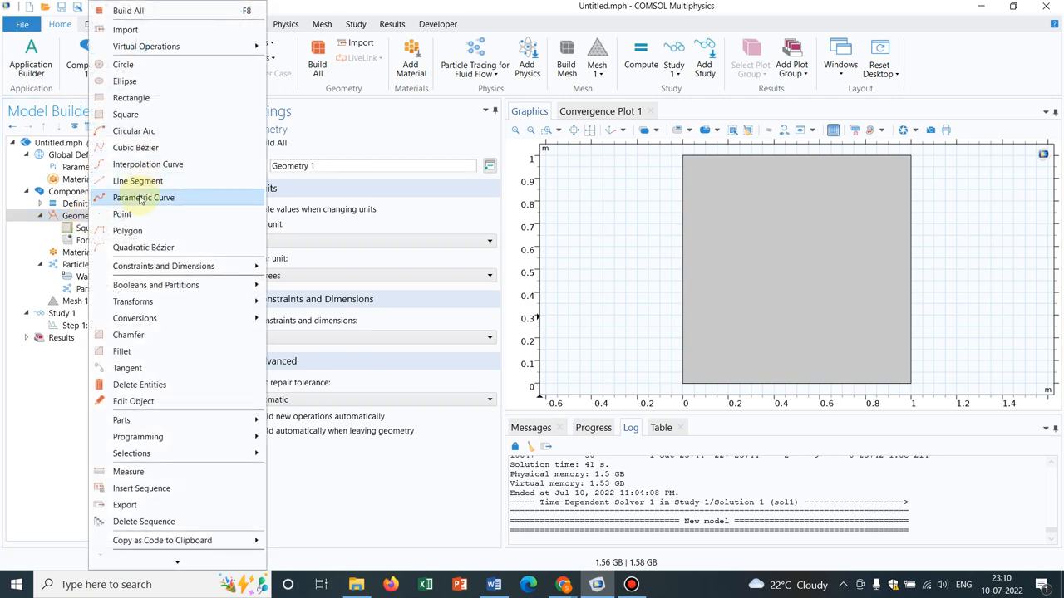
{"action": "left_click", "coordinate": [121, 213]}
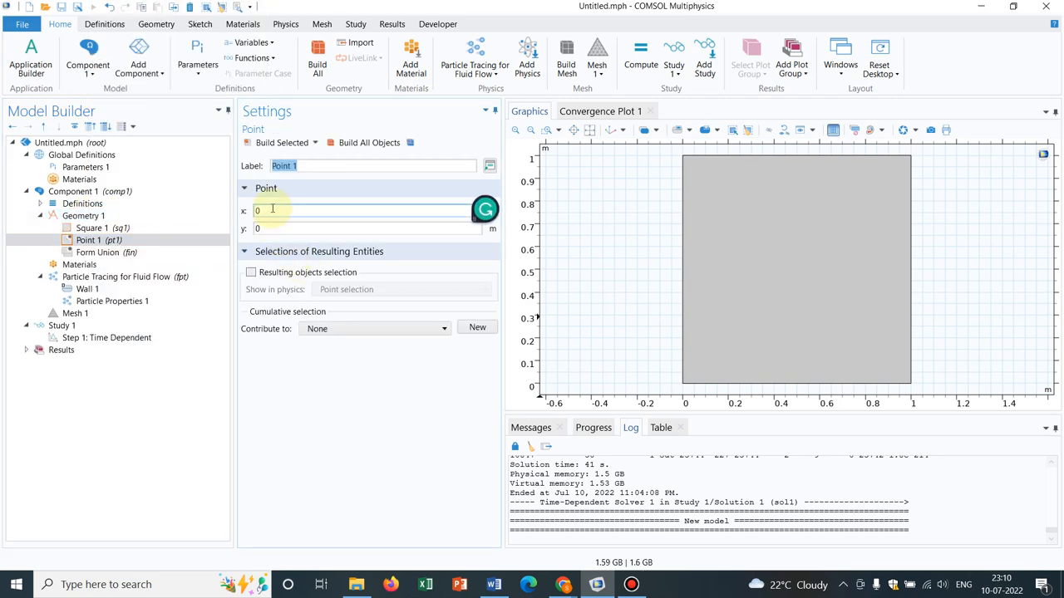
{"action": "type", "text": "0.5"}
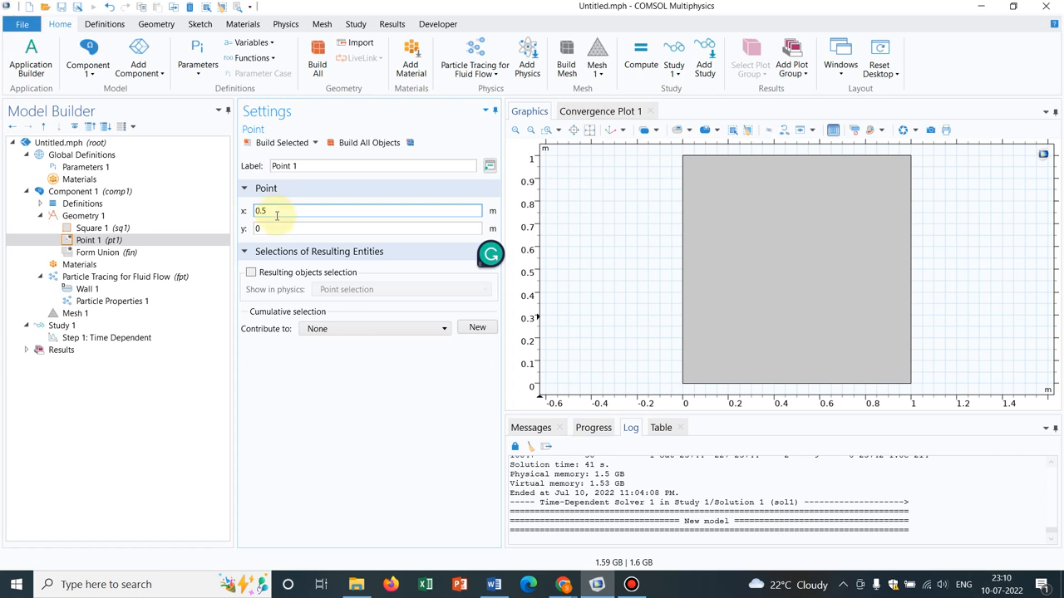
{"action": "left_click", "coordinate": [366, 230]}
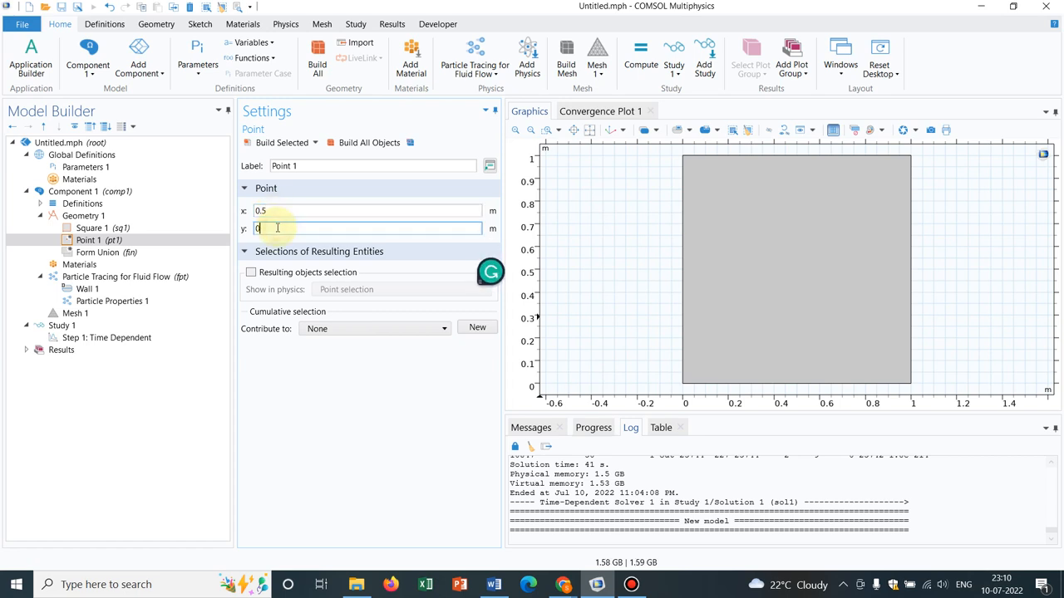
{"action": "left_click", "coordinate": [371, 143]}
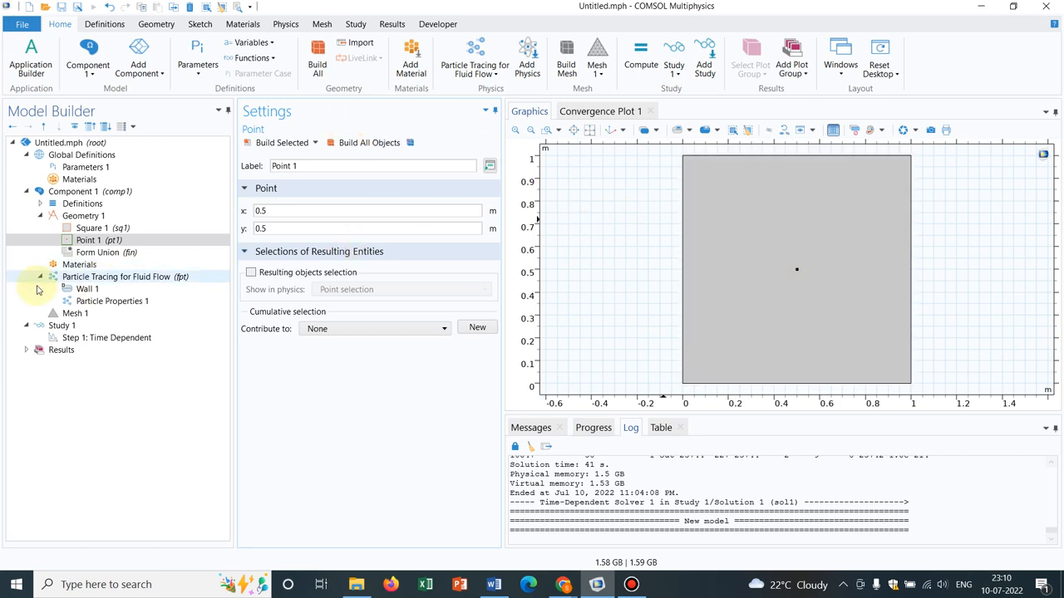
Add a Brownian Force on the square domain with user-defined dynamic viscosity 0.001 Pa·s
{"action": "left_click", "coordinate": [116, 276]}
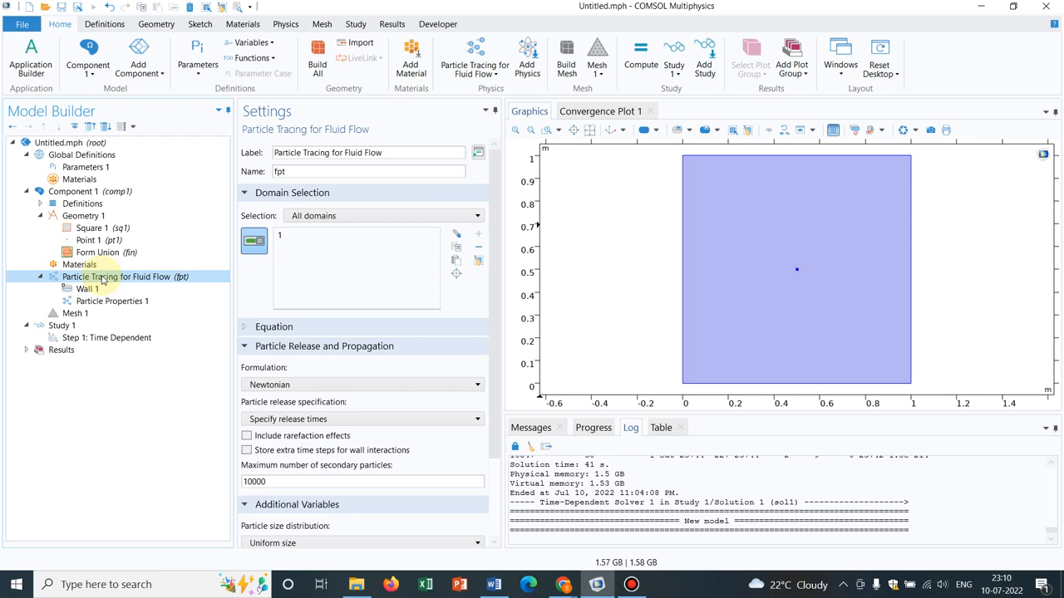
{"action": "right_click", "coordinate": [98, 276]}
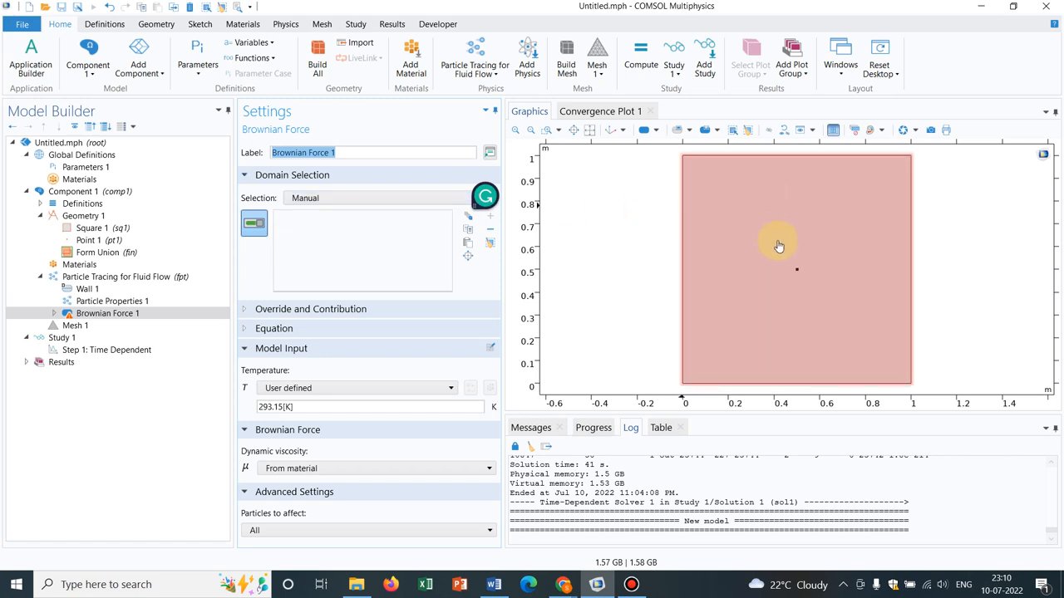
{"action": "mouse_move", "coordinate": [744, 269]}
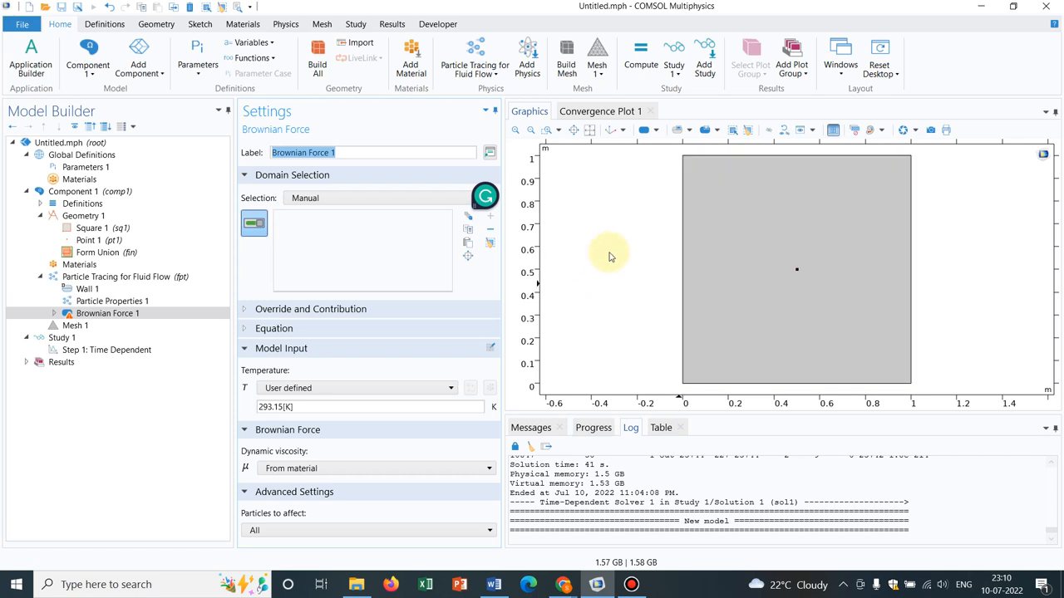
{"action": "mouse_move", "coordinate": [420, 300]}
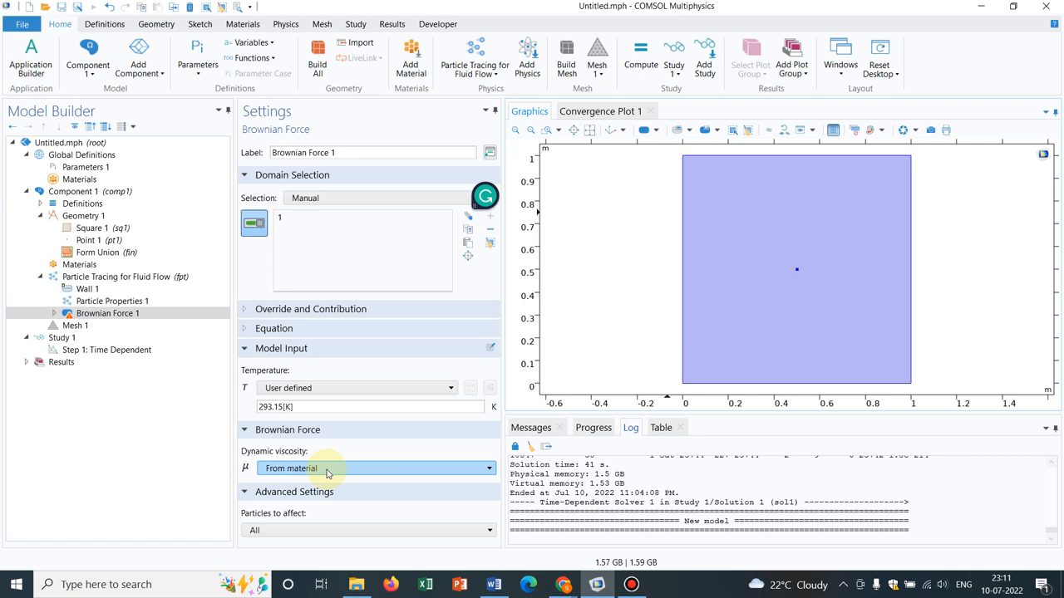
{"action": "left_click", "coordinate": [245, 329]}
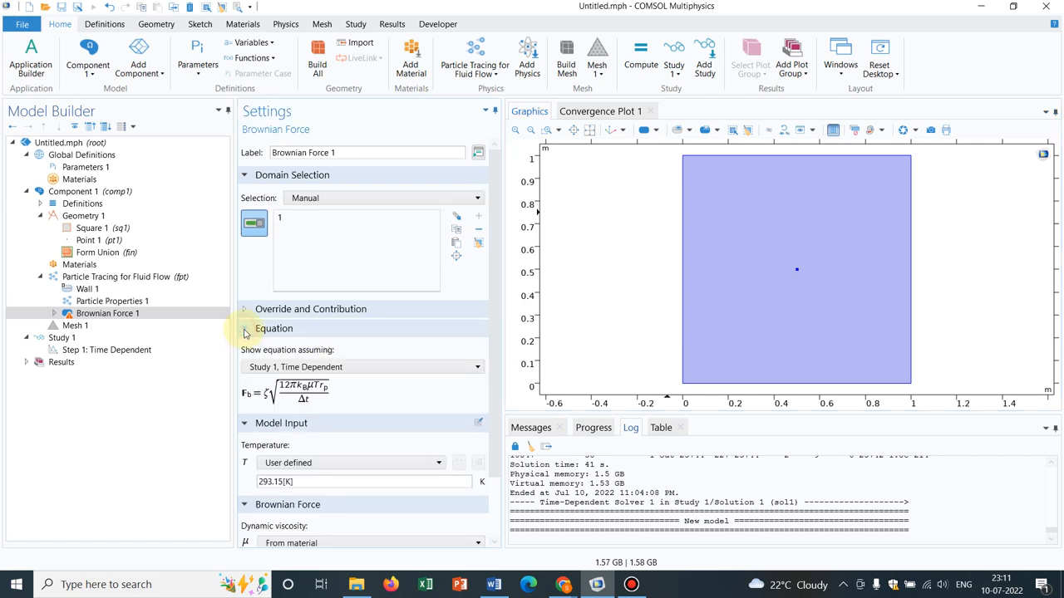
{"action": "mouse_move", "coordinate": [260, 412]}
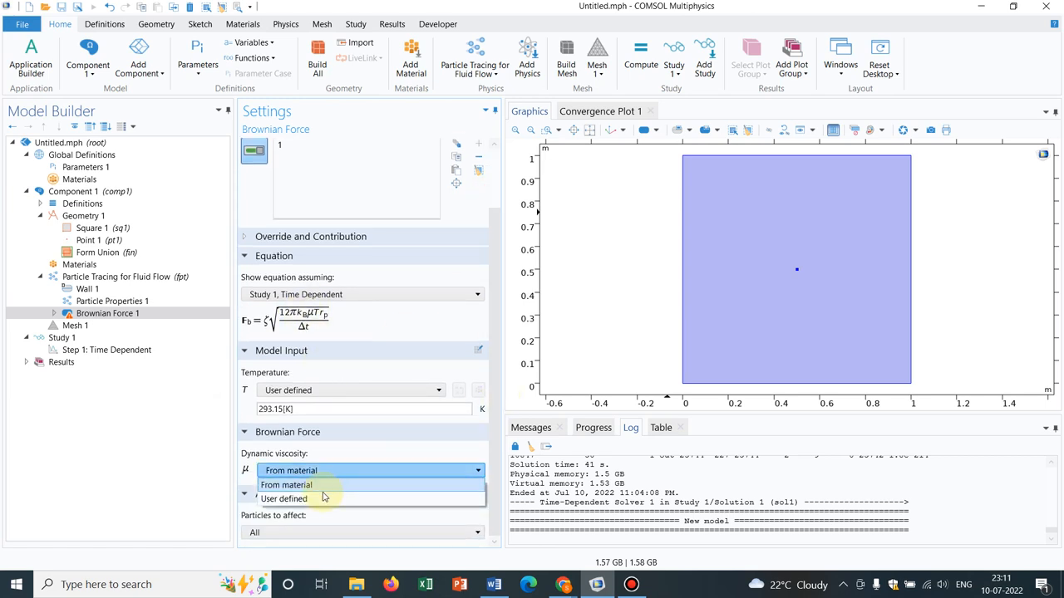
{"action": "left_click", "coordinate": [285, 499]}
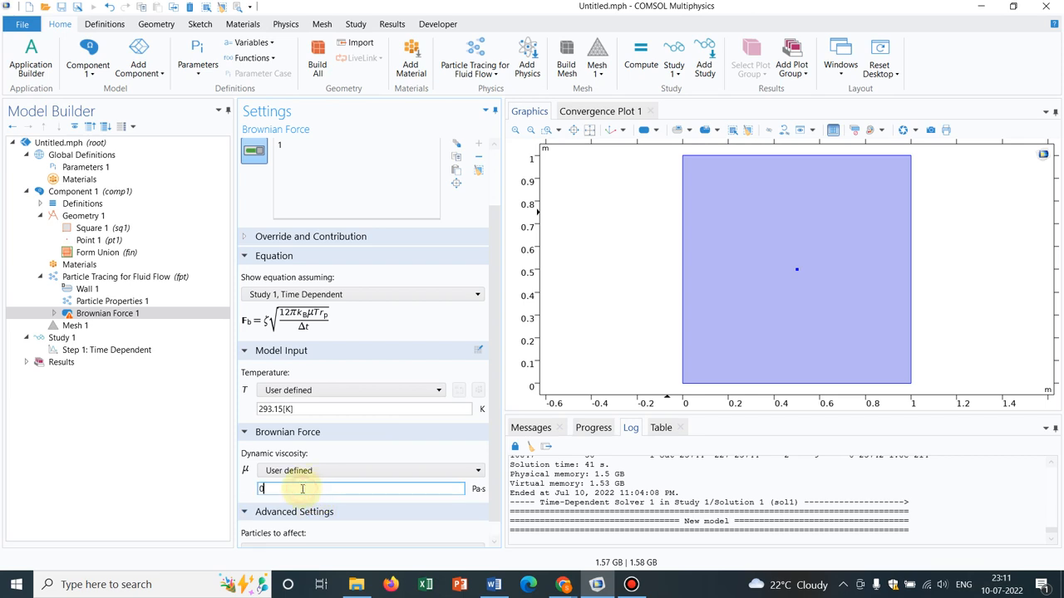
{"action": "type", "text": "0.001"}
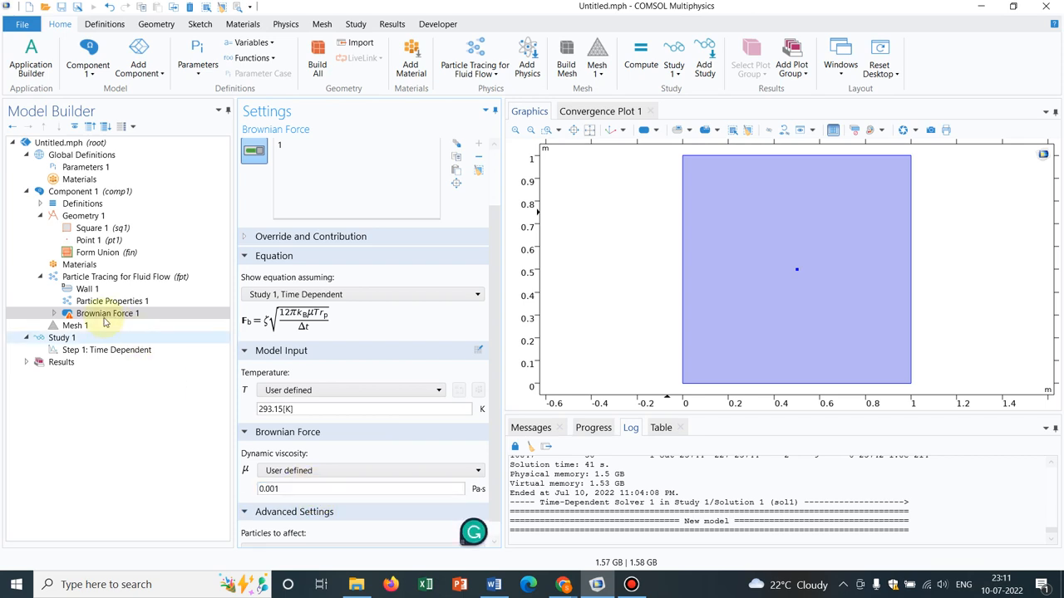
{"action": "left_click", "coordinate": [116, 276]}
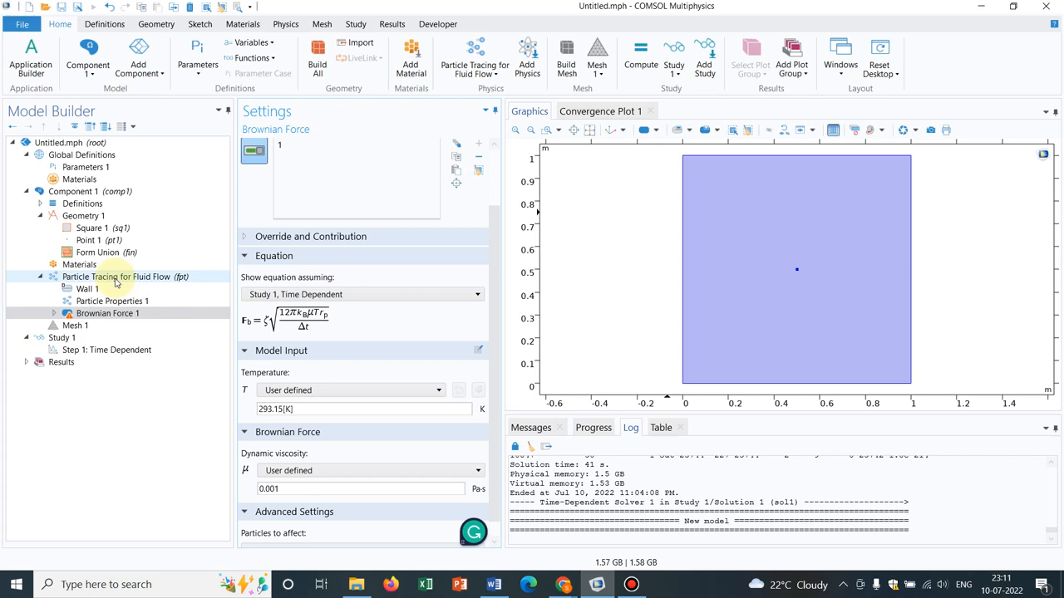
Add a Release from Point feature to the particle tracing physics
{"action": "right_click", "coordinate": [117, 276]}
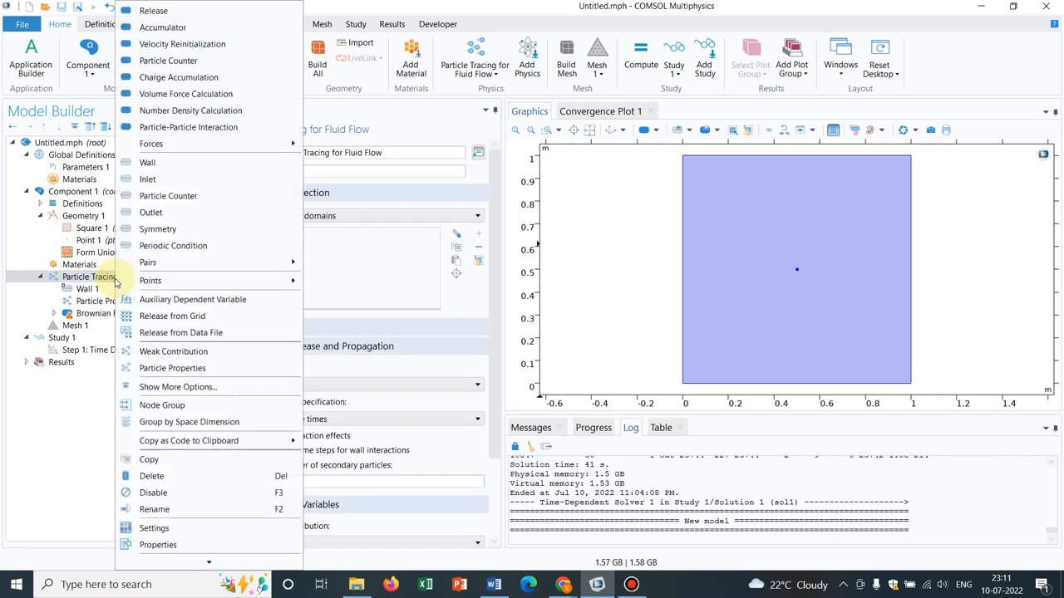
{"action": "mouse_move", "coordinate": [141, 10]}
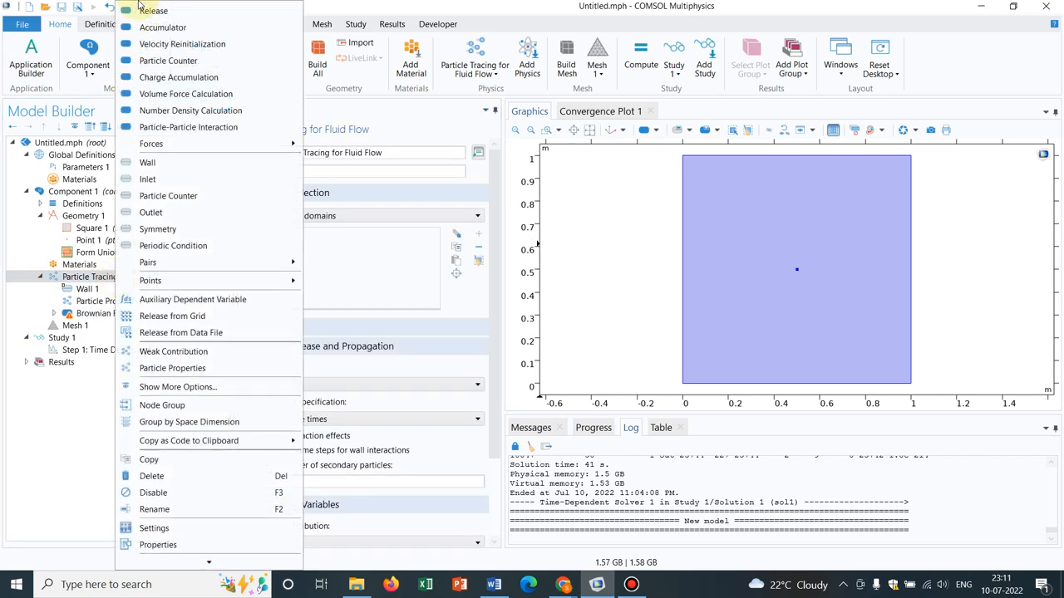
{"action": "mouse_move", "coordinate": [158, 10]}
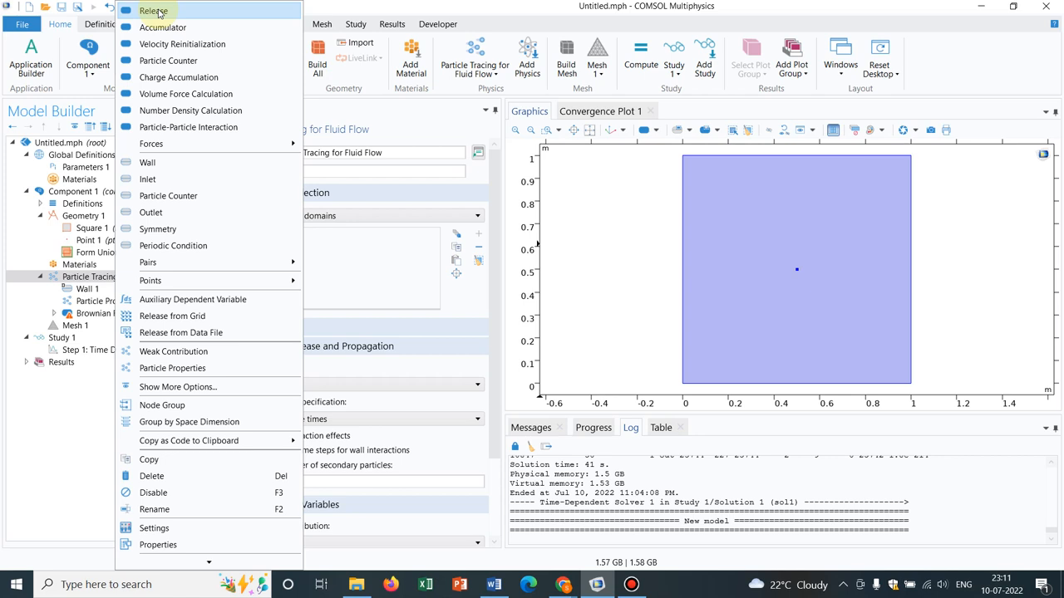
{"action": "mouse_move", "coordinate": [220, 242]}
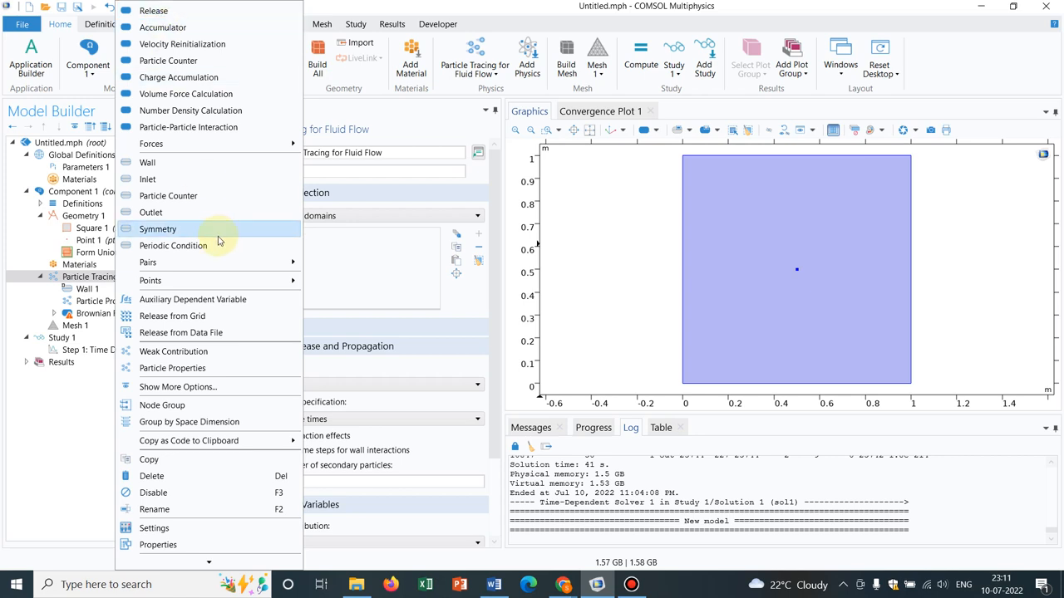
{"action": "mouse_move", "coordinate": [149, 279]}
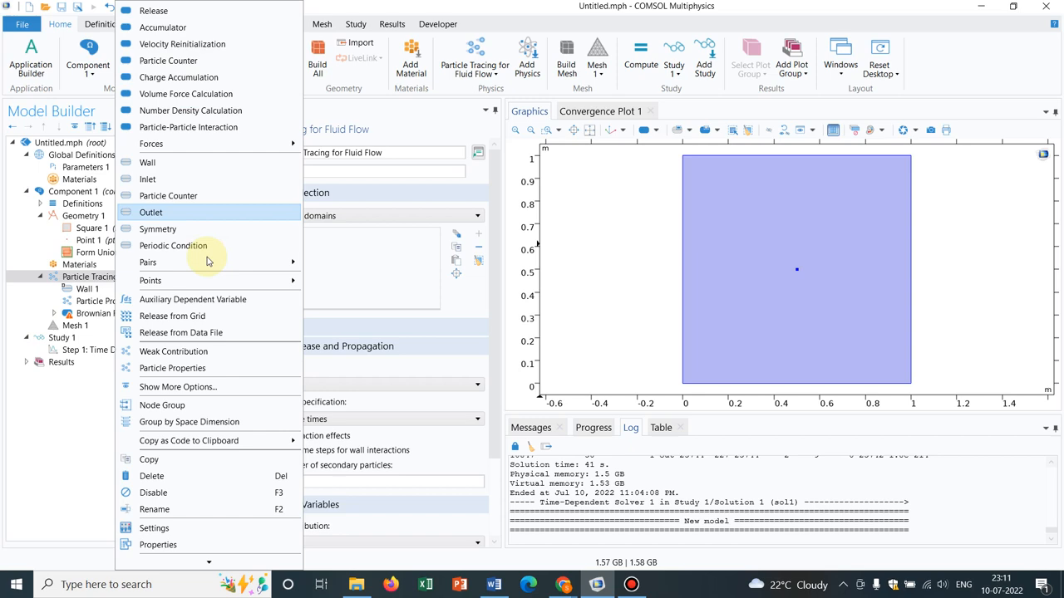
{"action": "mouse_move", "coordinate": [229, 279]}
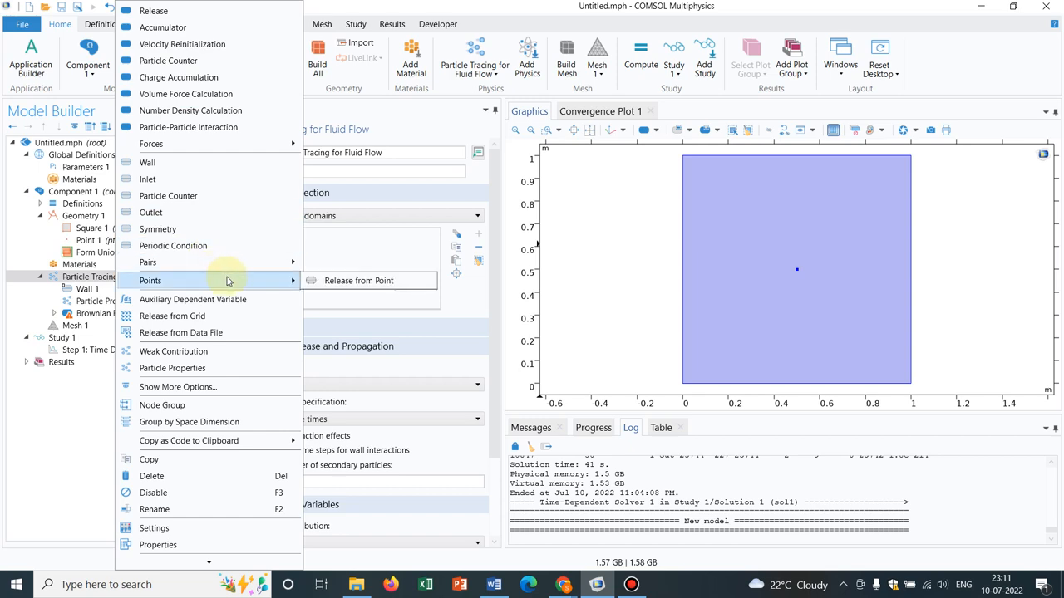
{"action": "mouse_move", "coordinate": [364, 280]}
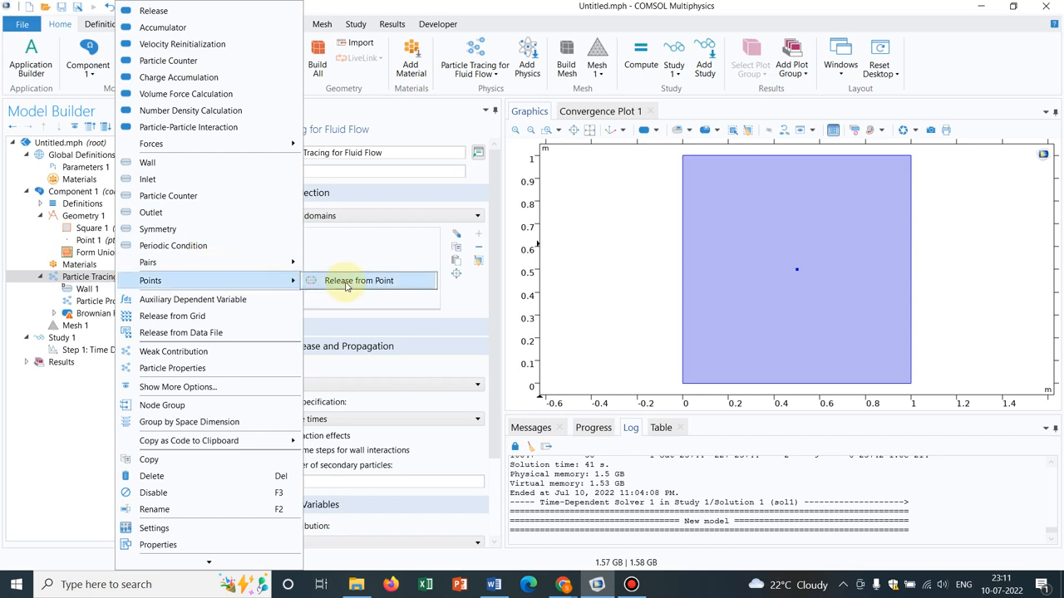
{"action": "left_click", "coordinate": [359, 279]}
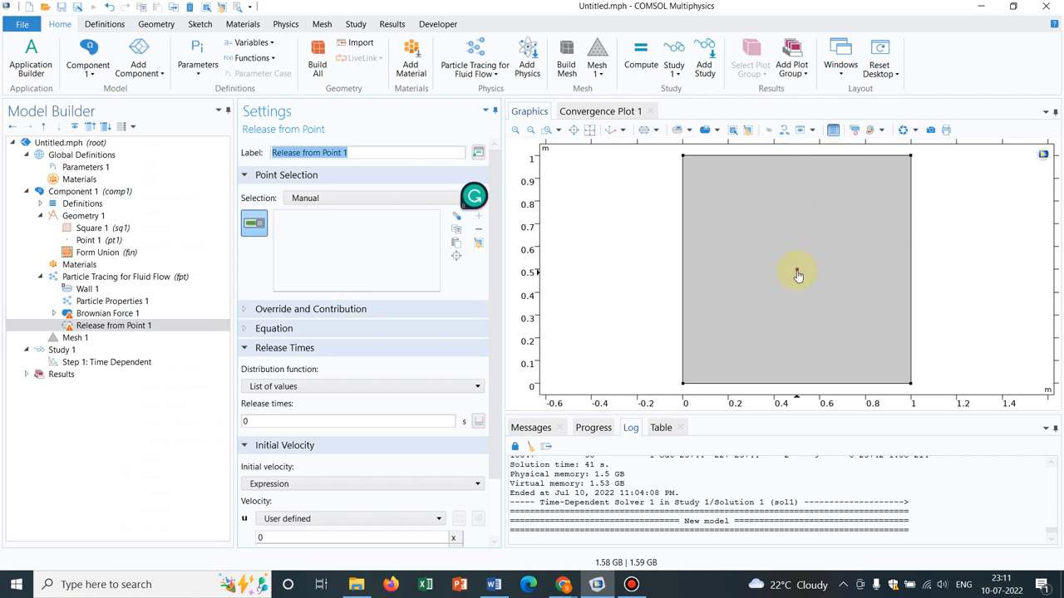
Release particles from the centre point with a constant-speed cone initial velocity of 0.001 m/s
{"action": "left_click", "coordinate": [796, 269]}
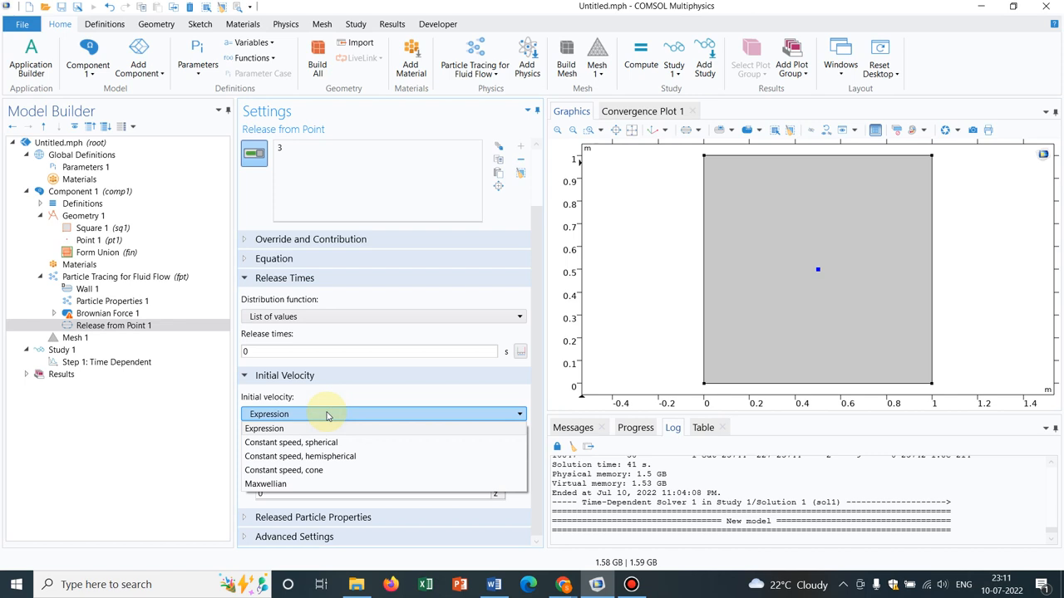
{"action": "mouse_move", "coordinate": [324, 469]}
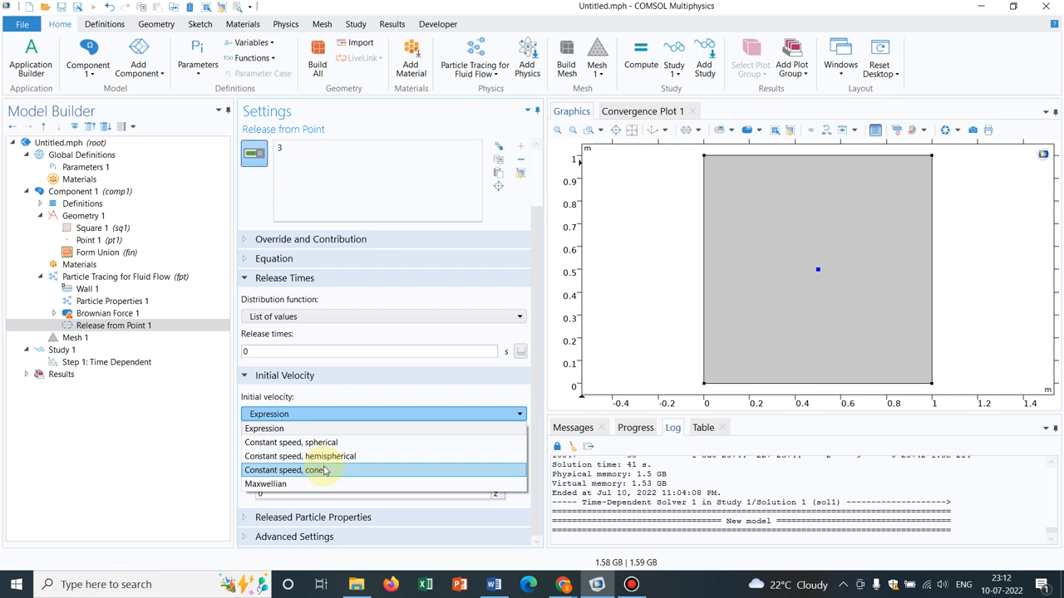
{"action": "left_click", "coordinate": [286, 471]}
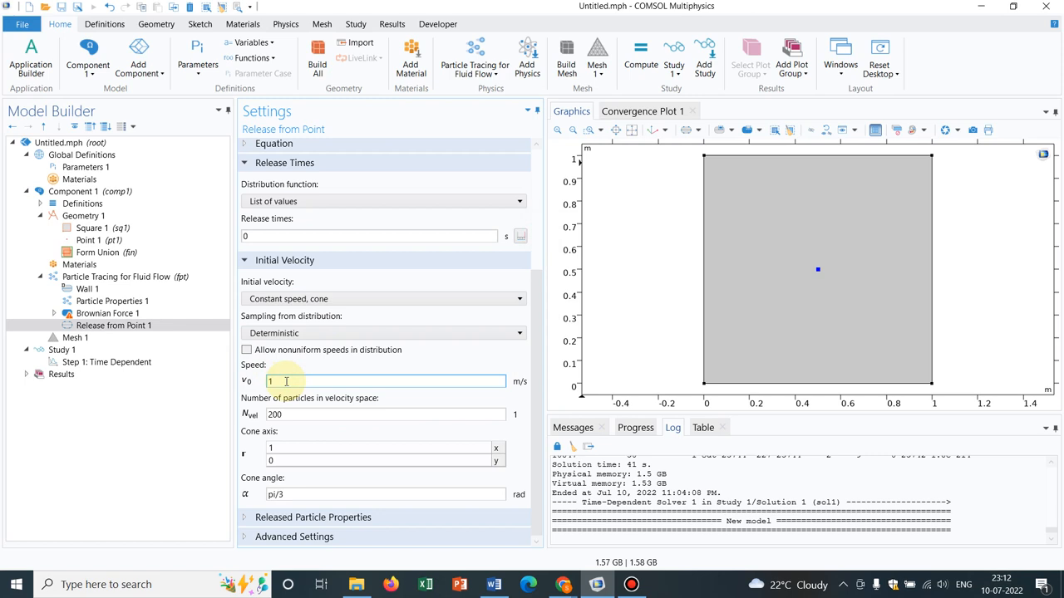
{"action": "type", "text": "0."}
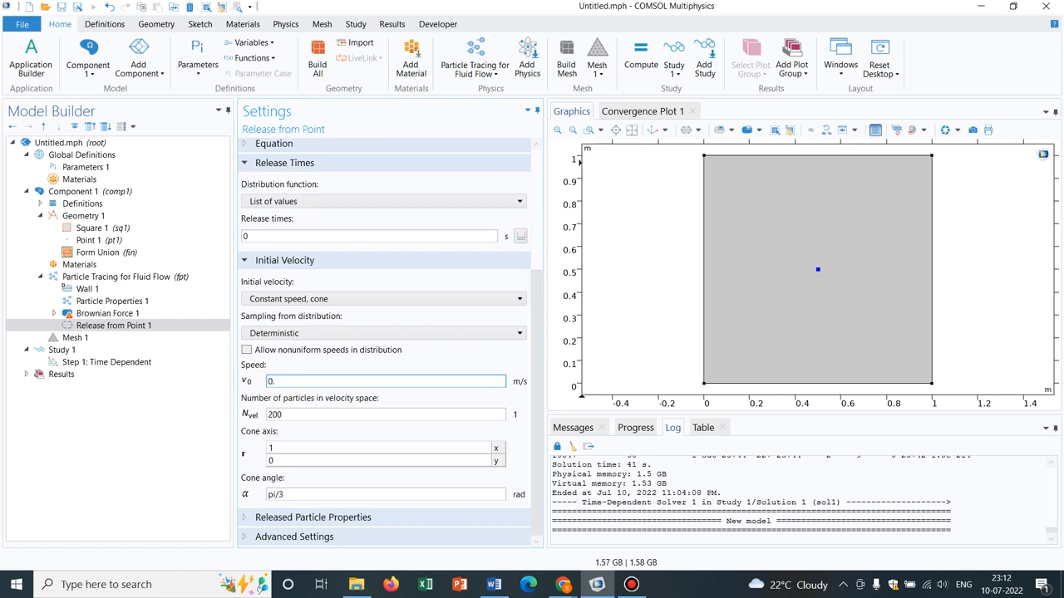
{"action": "type", "text": "0.001"}
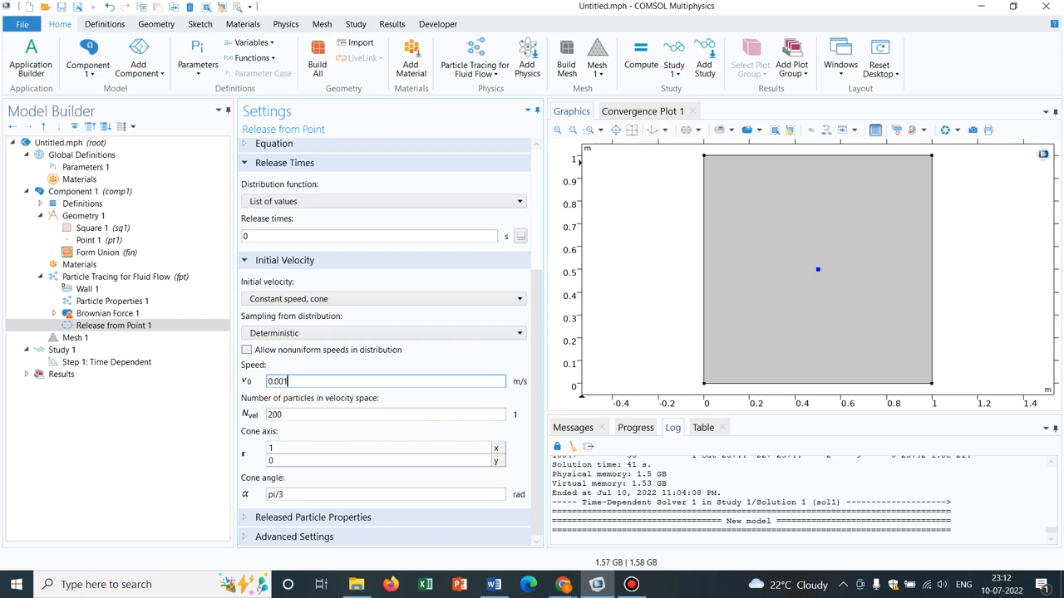
{"action": "left_click", "coordinate": [301, 415]}
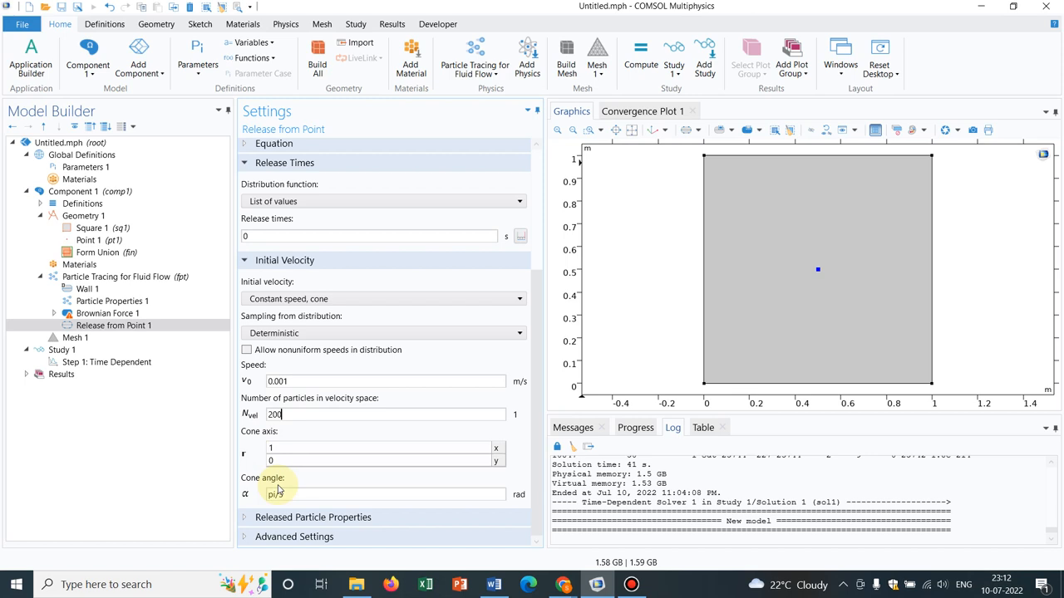
{"action": "mouse_move", "coordinate": [319, 454]}
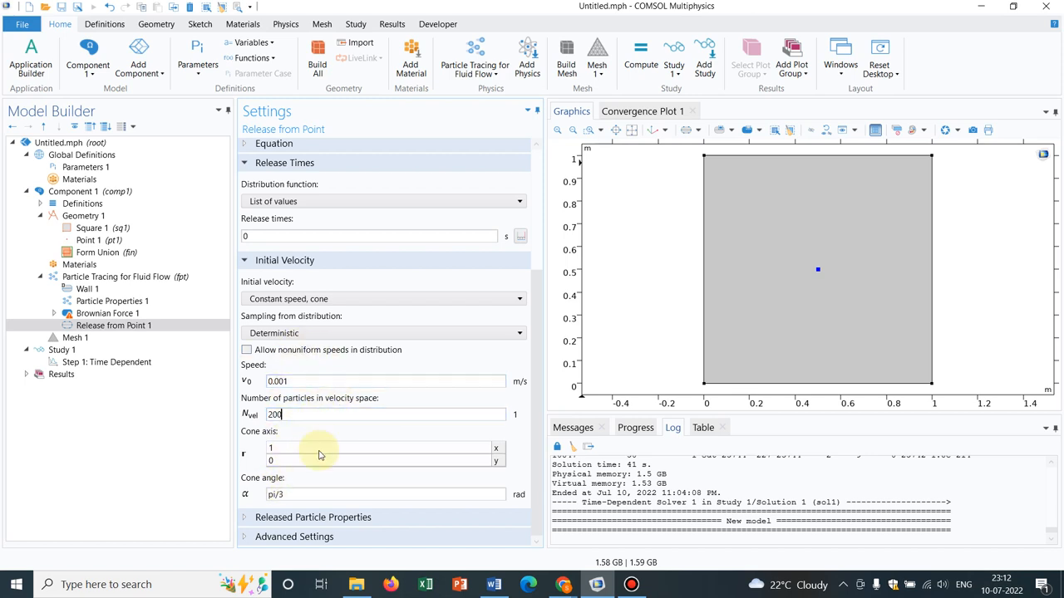
{"action": "mouse_move", "coordinate": [302, 465]}
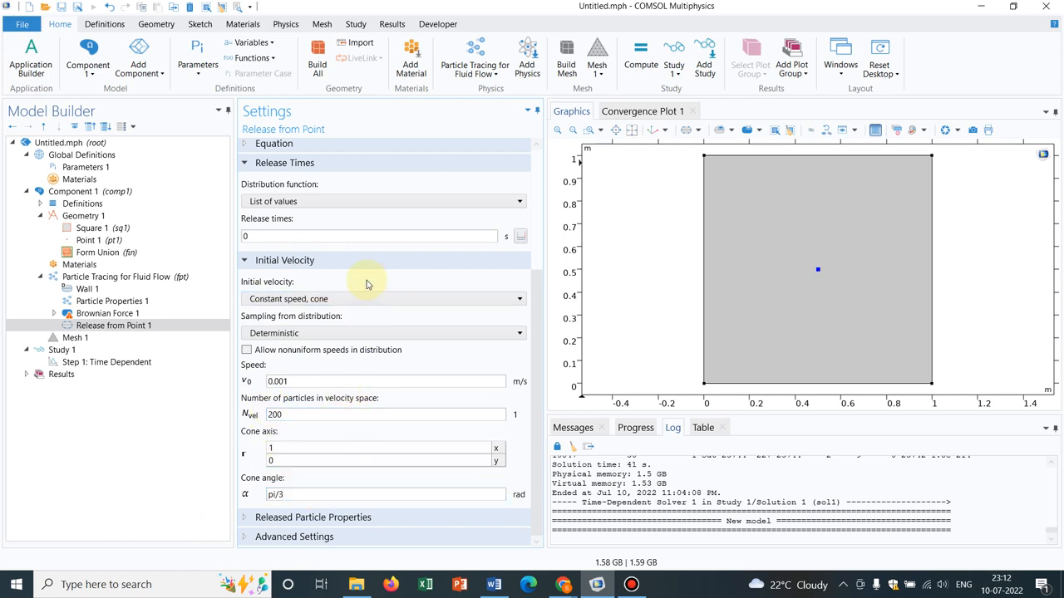
{"action": "left_click", "coordinate": [113, 301]}
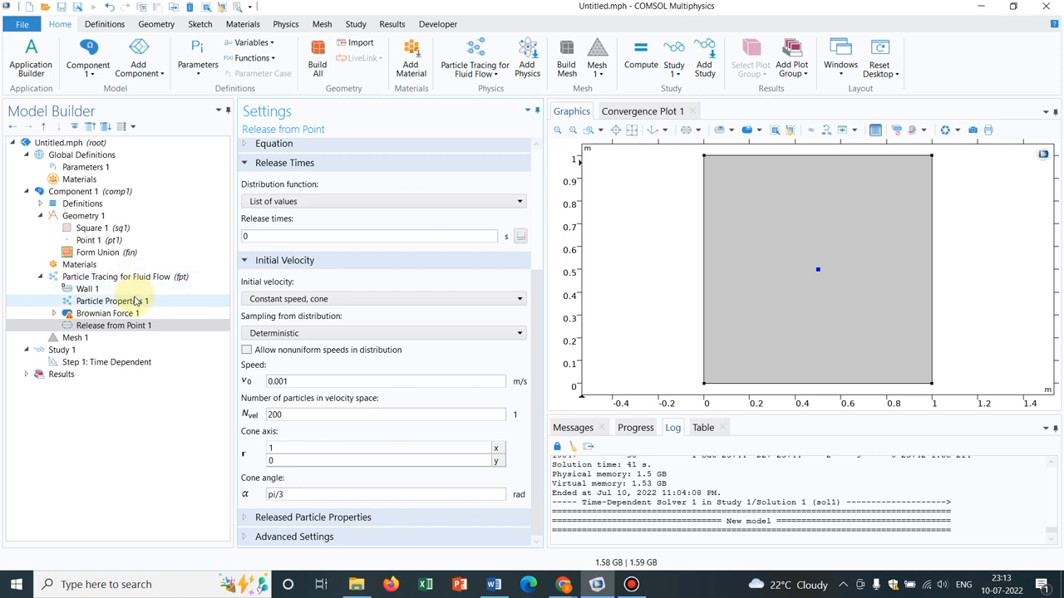
Set a user-defined particle density of 2200 kg/m³ and a particle diameter of 10[um]
{"action": "left_click", "coordinate": [113, 301]}
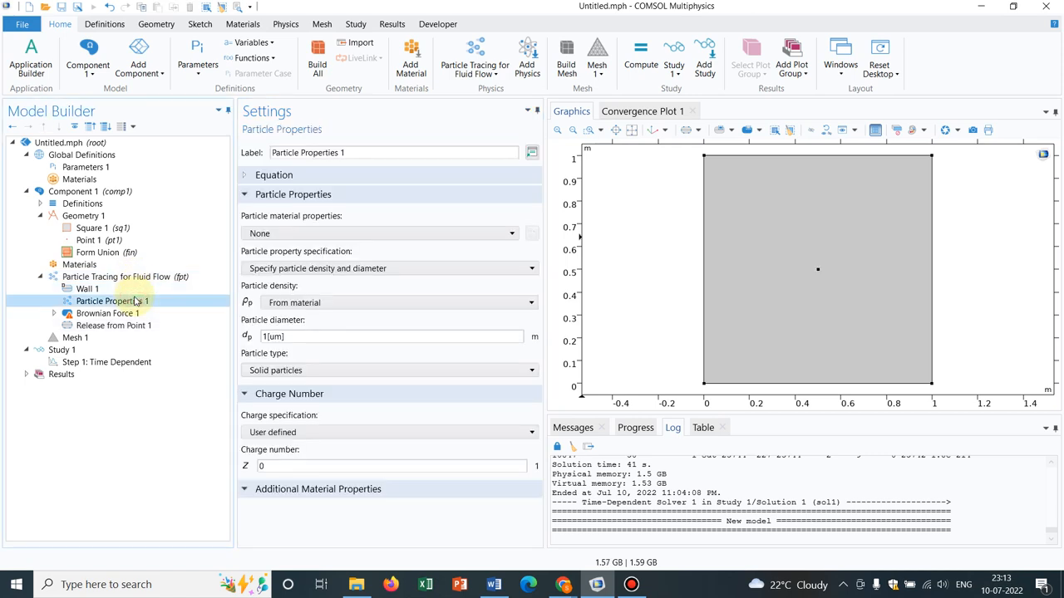
{"action": "mouse_move", "coordinate": [299, 332]}
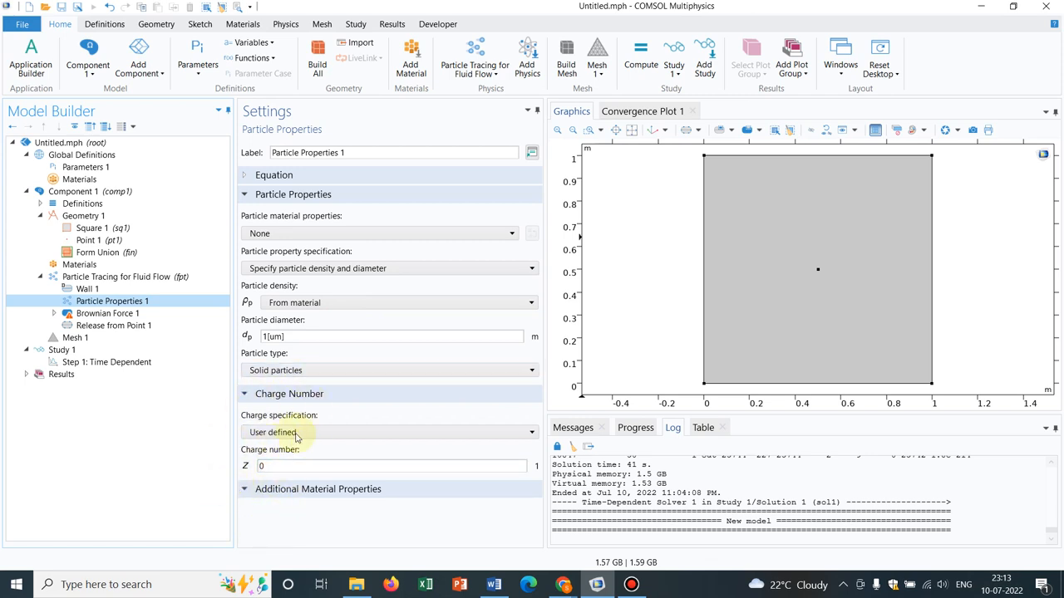
{"action": "left_click", "coordinate": [382, 302]}
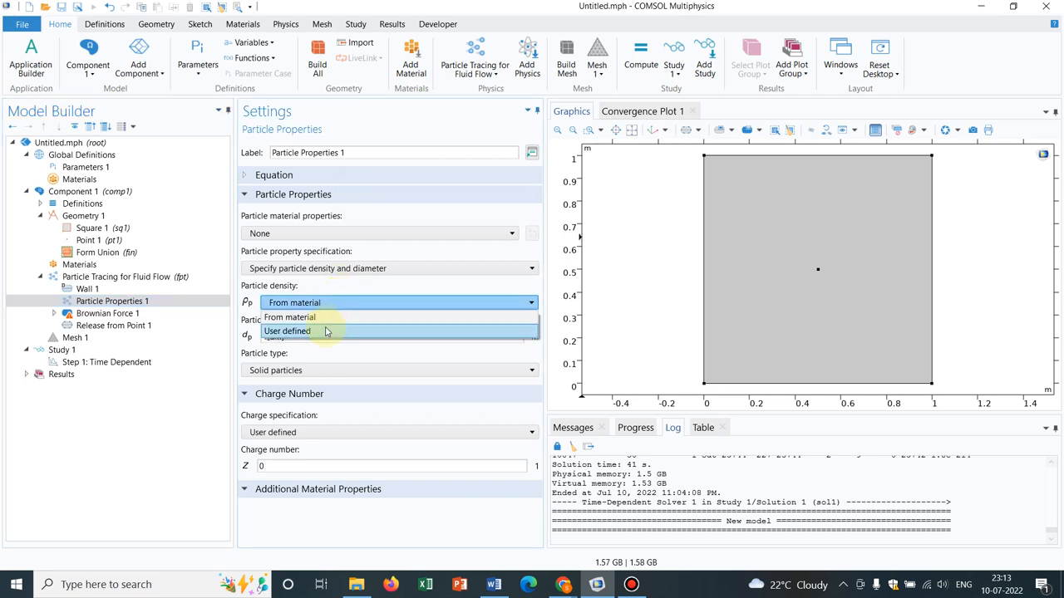
{"action": "left_click", "coordinate": [286, 331]}
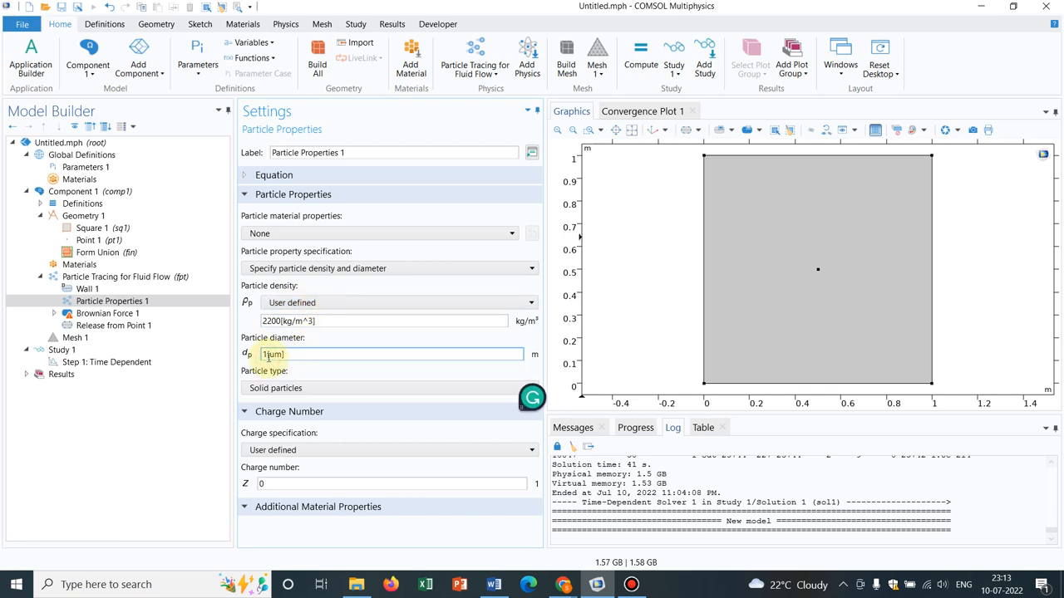
{"action": "type", "text": "10[um]"}
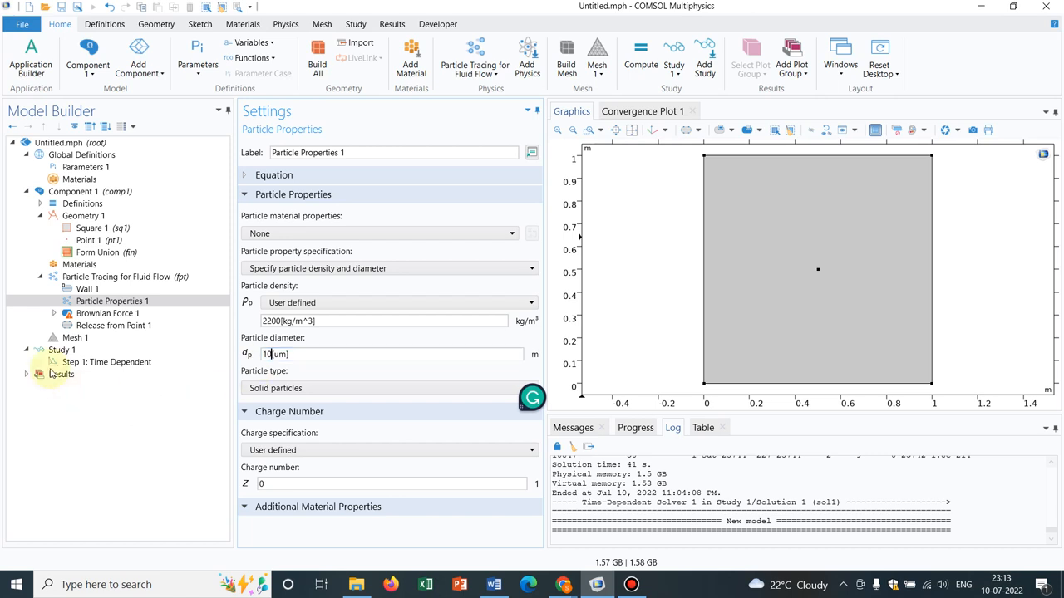
{"action": "mouse_move", "coordinate": [110, 312]}
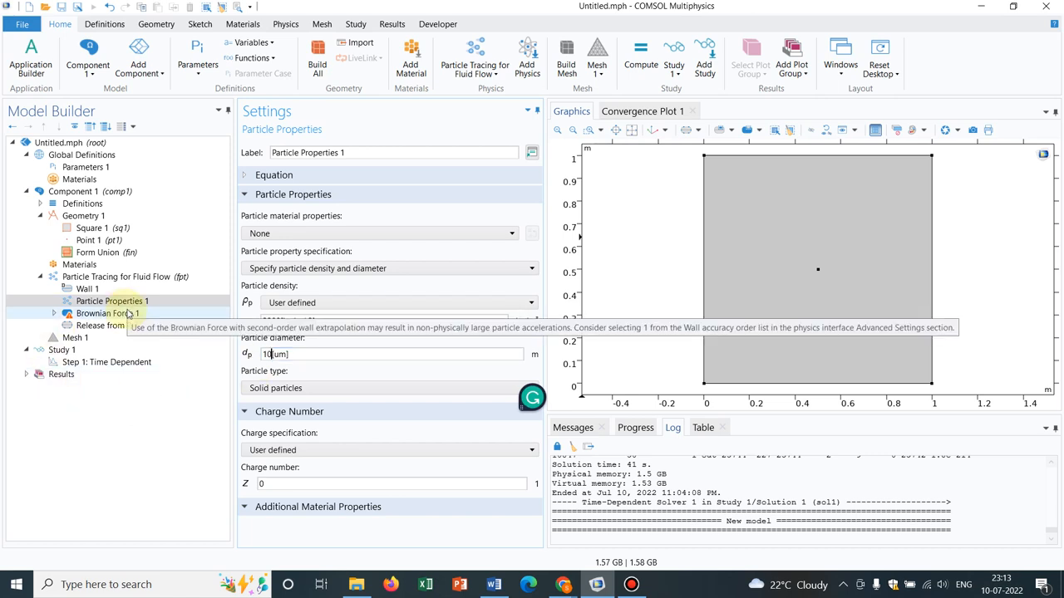
{"action": "left_click", "coordinate": [108, 313]}
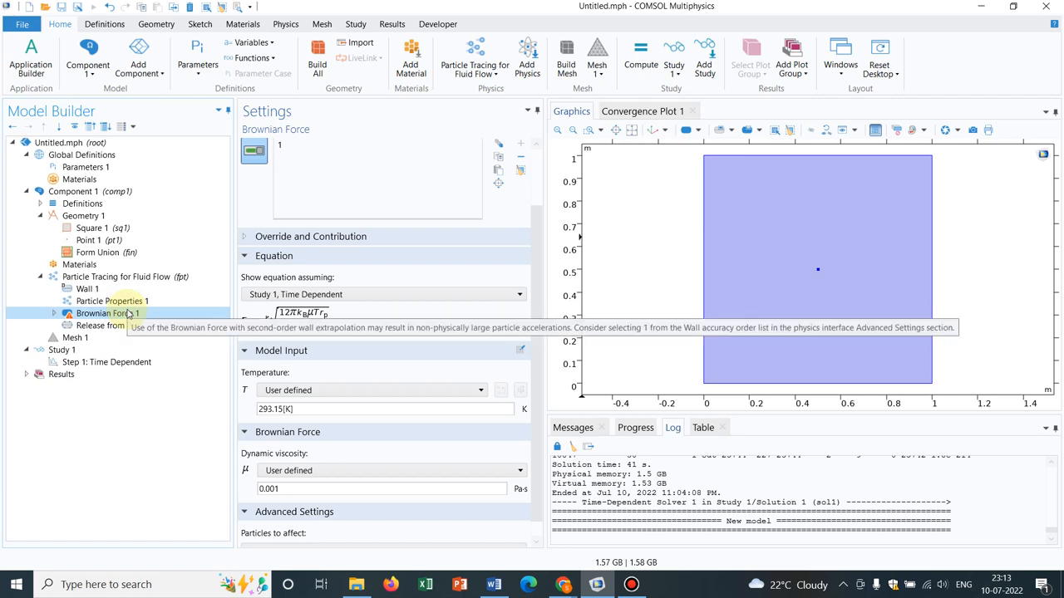
{"action": "left_click", "coordinate": [86, 290]}
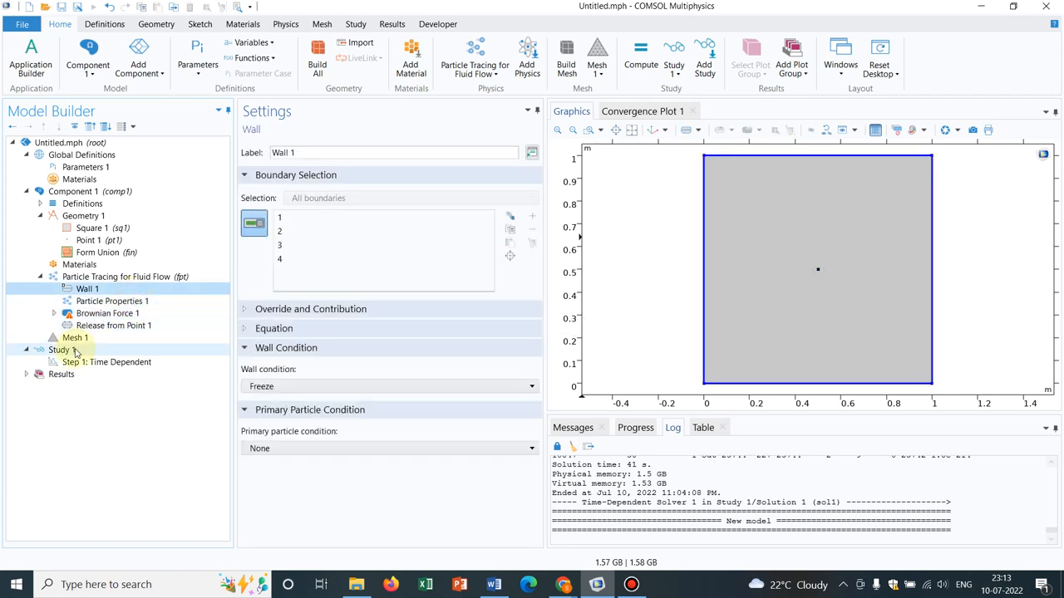
Set Mesh 1 element size to Extra fine and build the mesh
{"action": "left_click", "coordinate": [66, 338]}
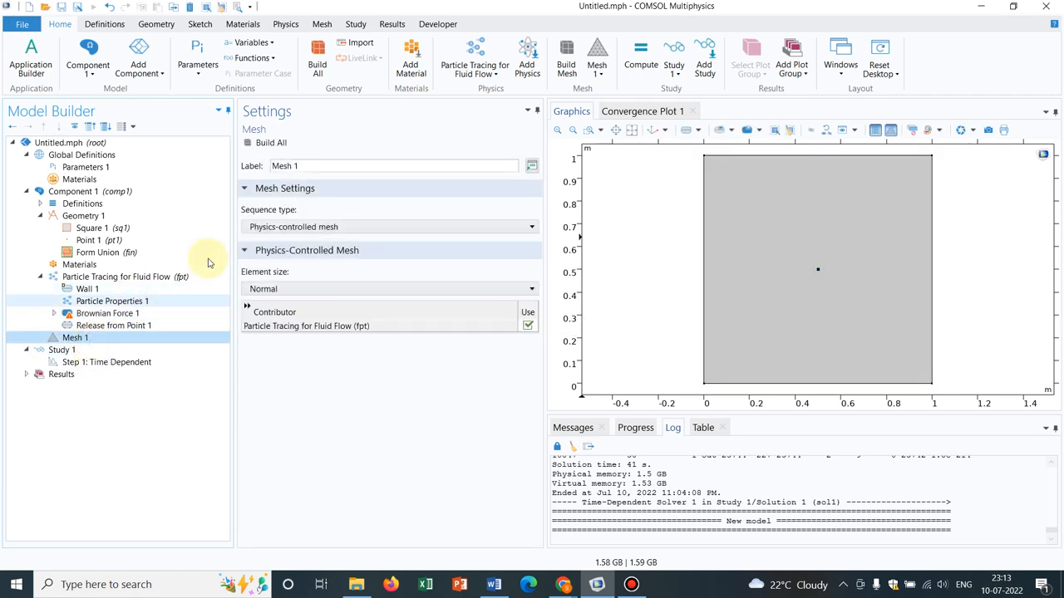
{"action": "left_click", "coordinate": [389, 289]}
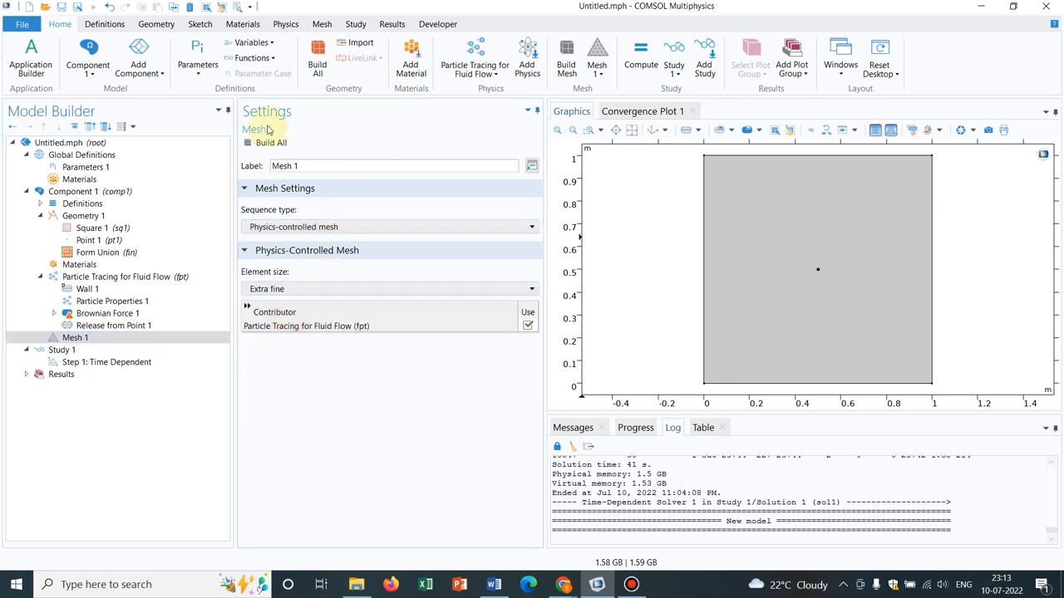
{"action": "left_click", "coordinate": [269, 143]}
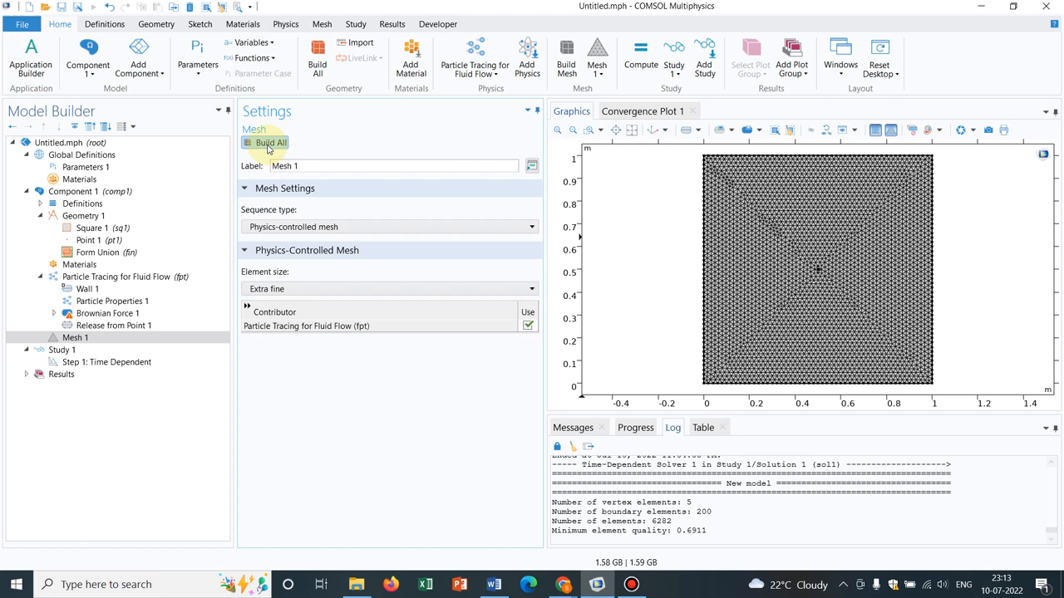
{"action": "left_click", "coordinate": [107, 362]}
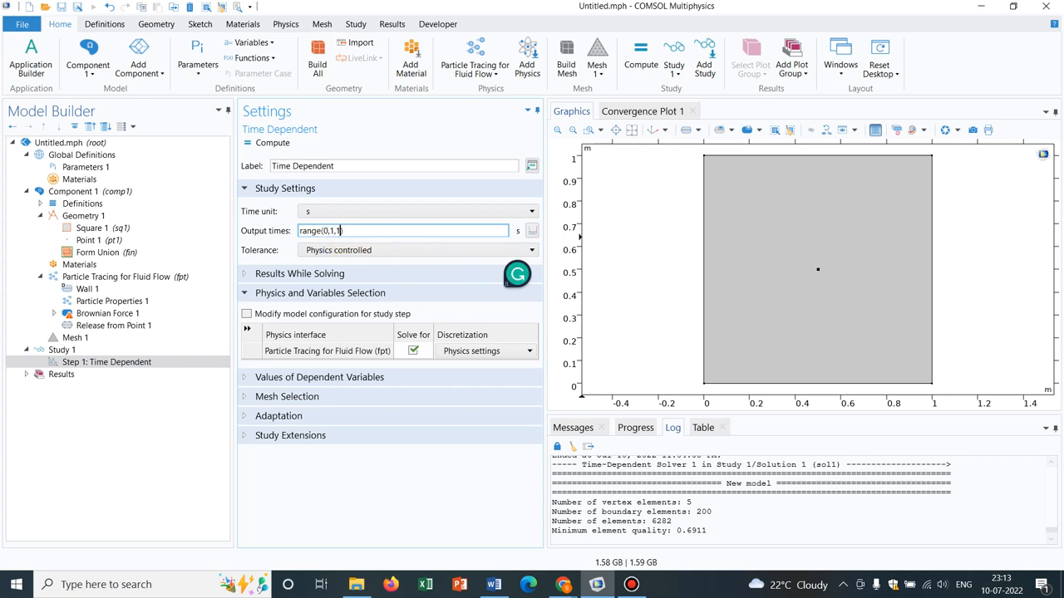
Set the output times to range(0,1,50) and compute the study for the Particle Trajectories plot
{"action": "key", "text": "Backspace"}
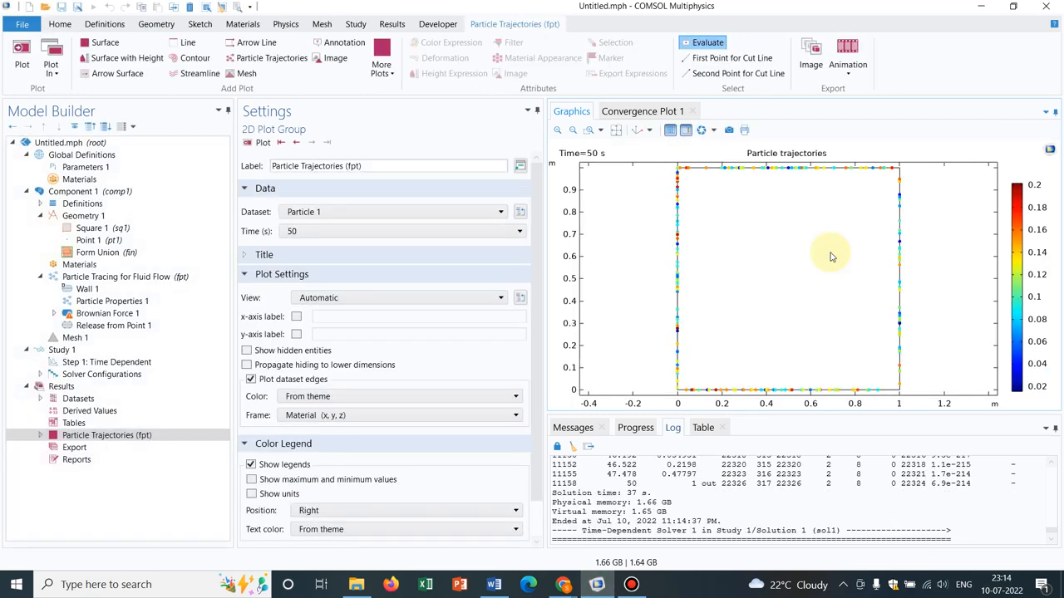
Step the Particle Trajectories plot forward through time to 14 s, particles gathering at the walls
{"action": "left_click", "coordinate": [518, 231]}
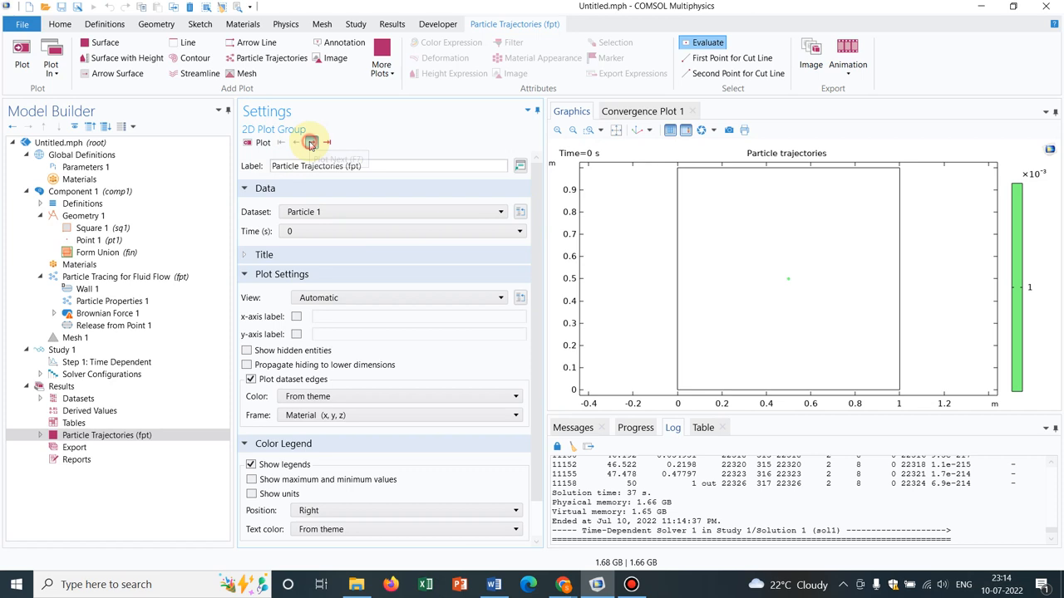
{"action": "left_click", "coordinate": [313, 143]}
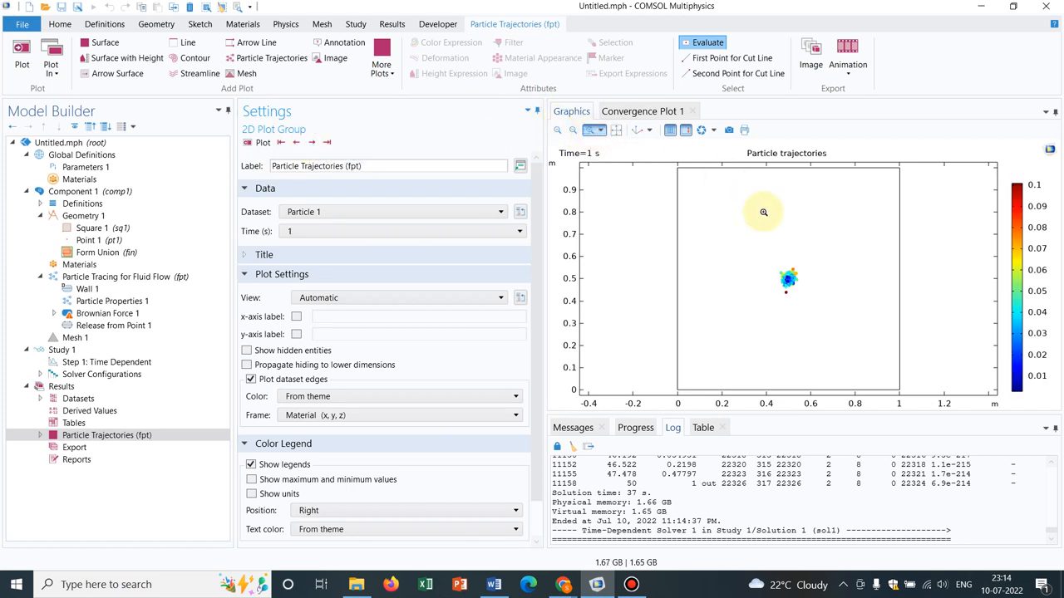
{"action": "mouse_move", "coordinate": [718, 211]}
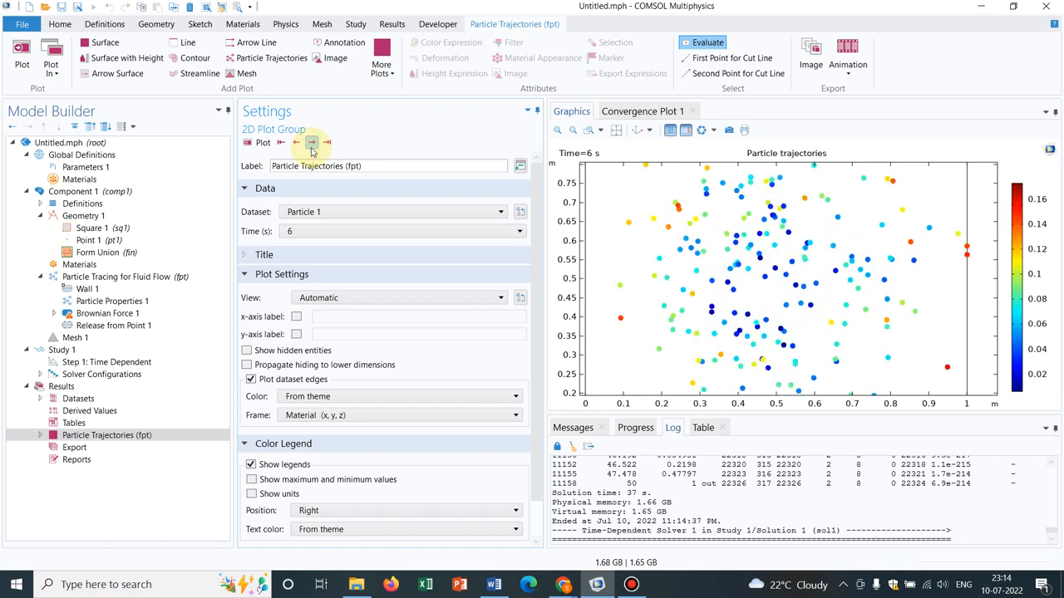
{"action": "left_click", "coordinate": [614, 130]}
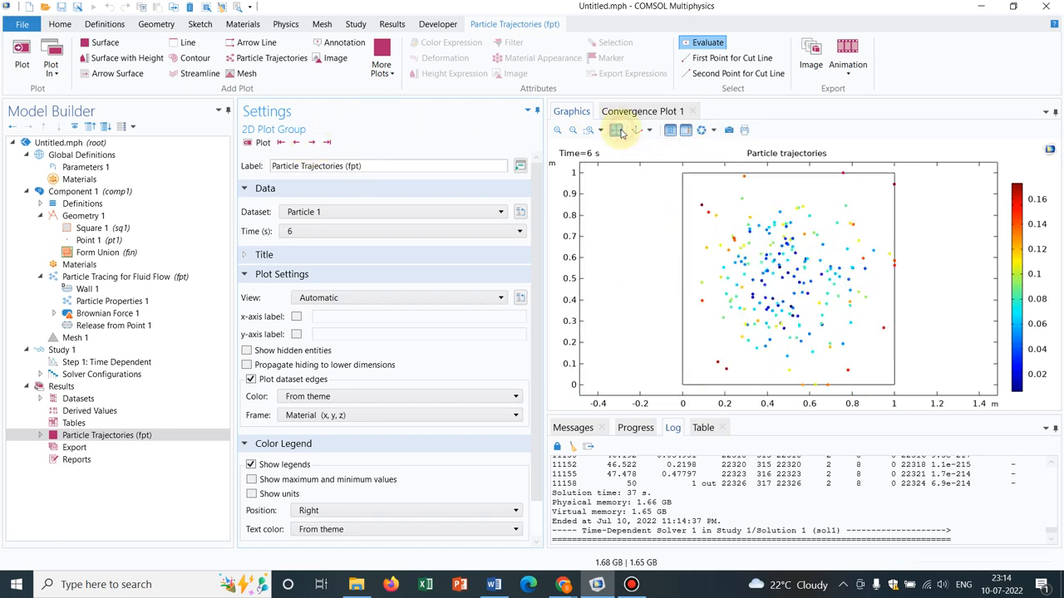
{"action": "left_click", "coordinate": [310, 143]}
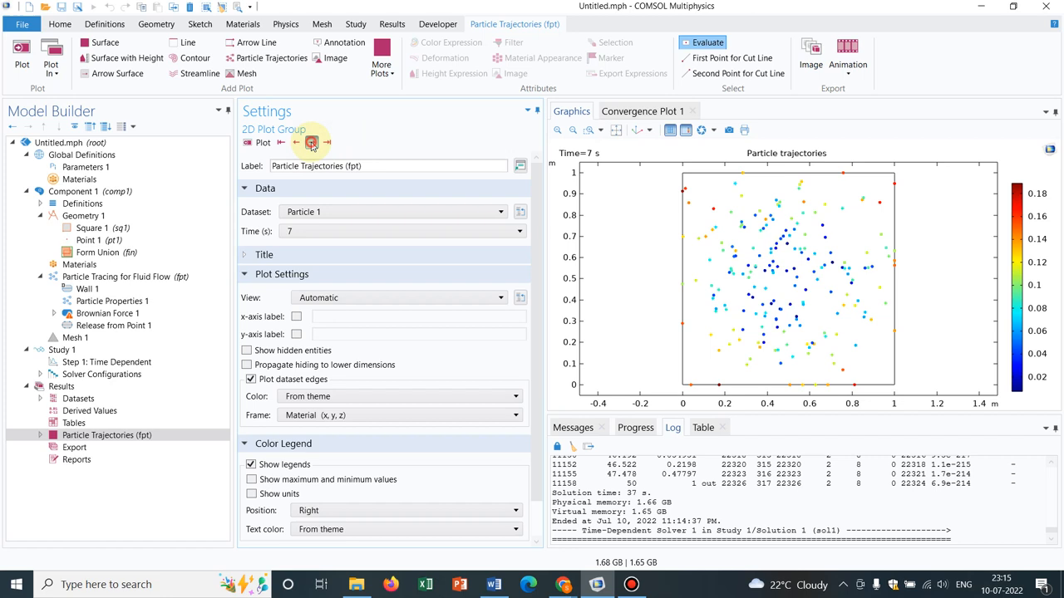
{"action": "left_click", "coordinate": [309, 143]}
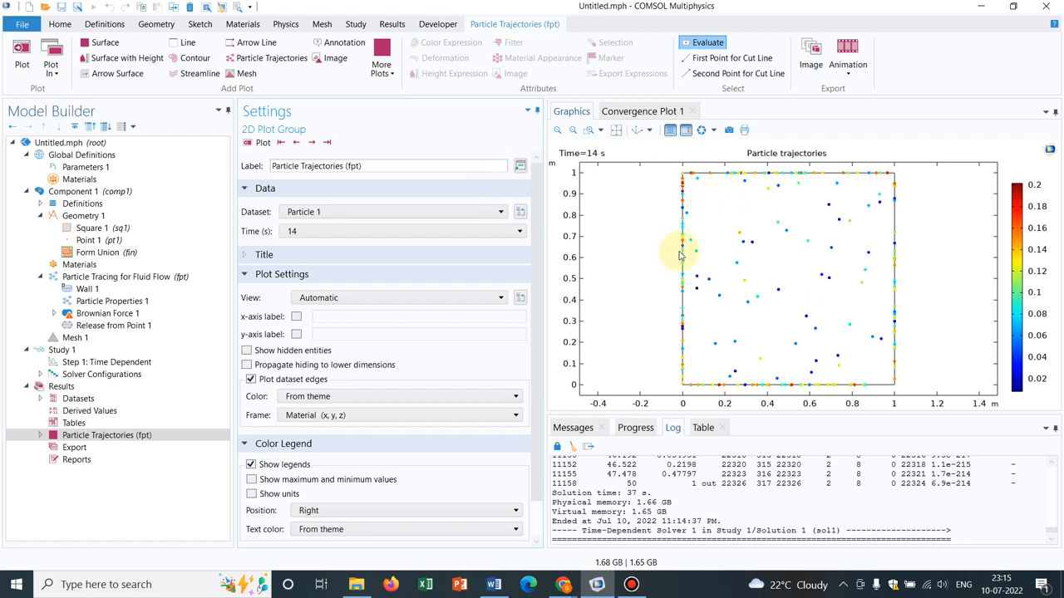
{"action": "mouse_move", "coordinate": [608, 232]}
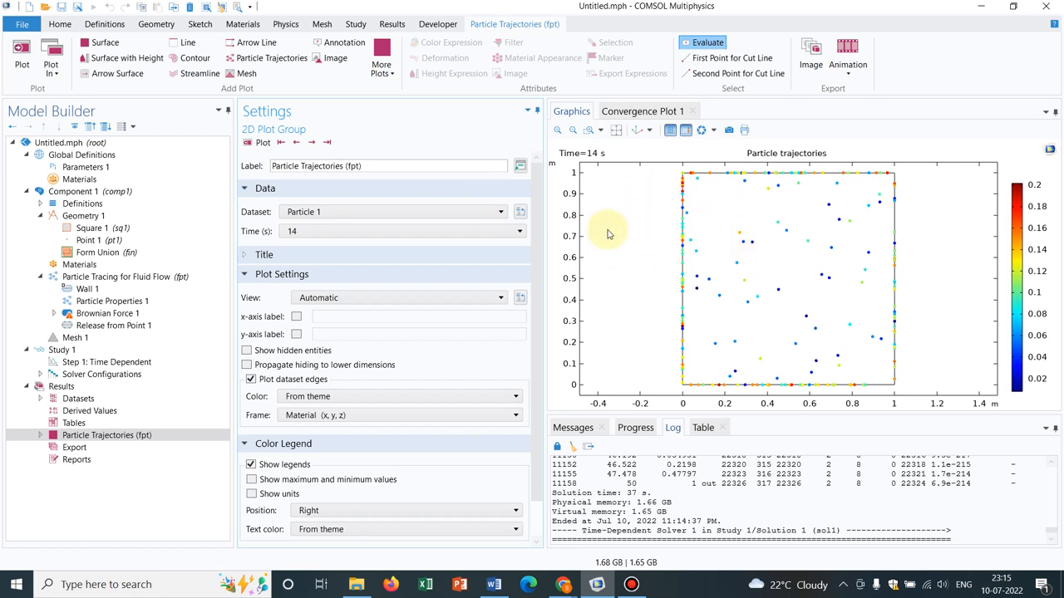
{"action": "mouse_move", "coordinate": [672, 179]}
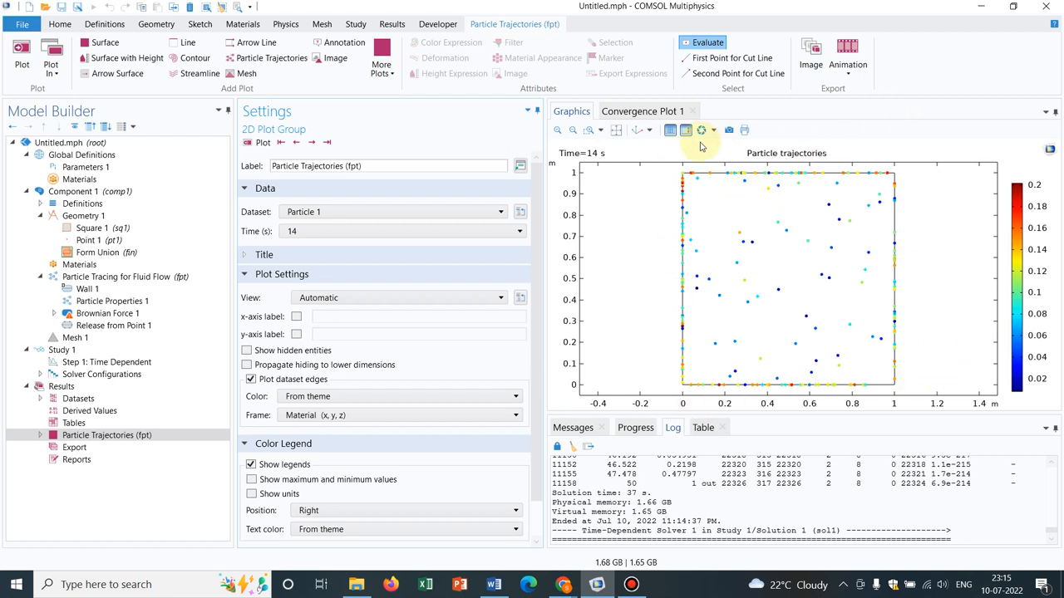
{"action": "mouse_move", "coordinate": [681, 196]}
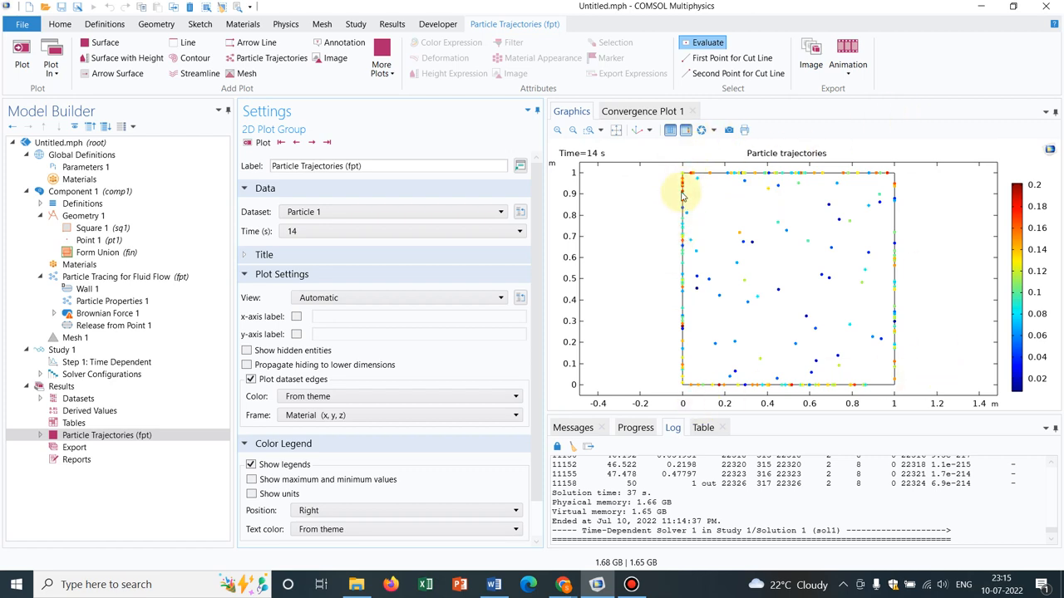
{"action": "mouse_move", "coordinate": [681, 248]}
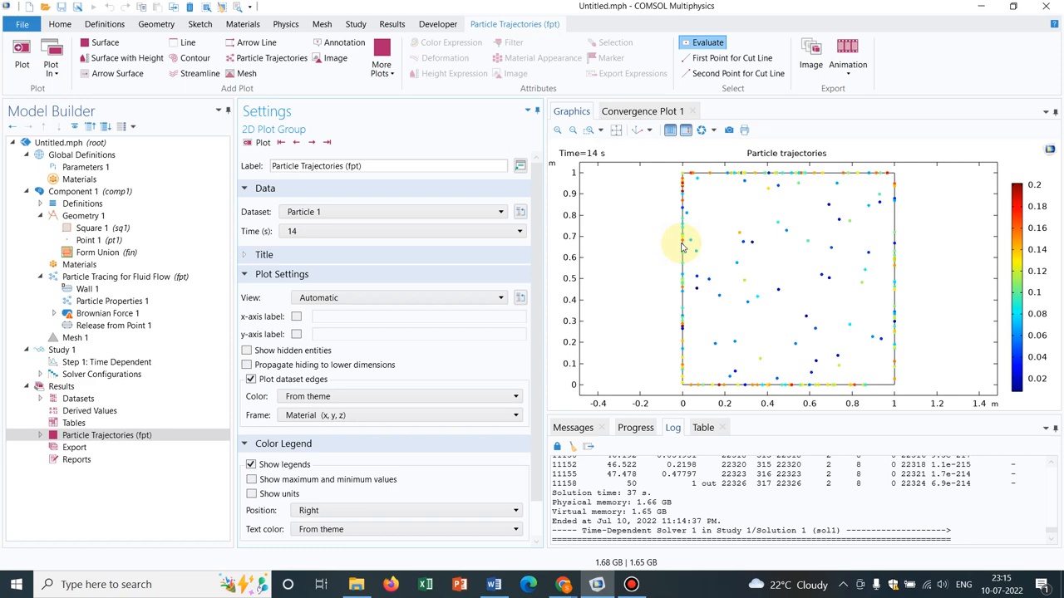
{"action": "left_click", "coordinate": [107, 312]}
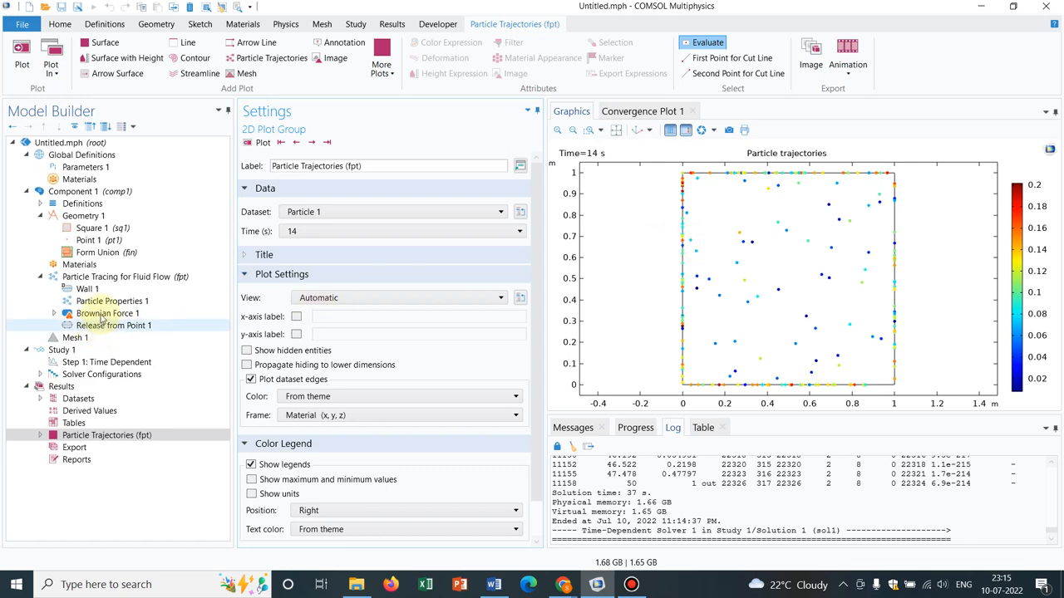
Review Particle Properties 1, Release from Point 1 and Wall 1, and show the wall condition choices (Freeze current)
{"action": "left_click", "coordinate": [113, 301]}
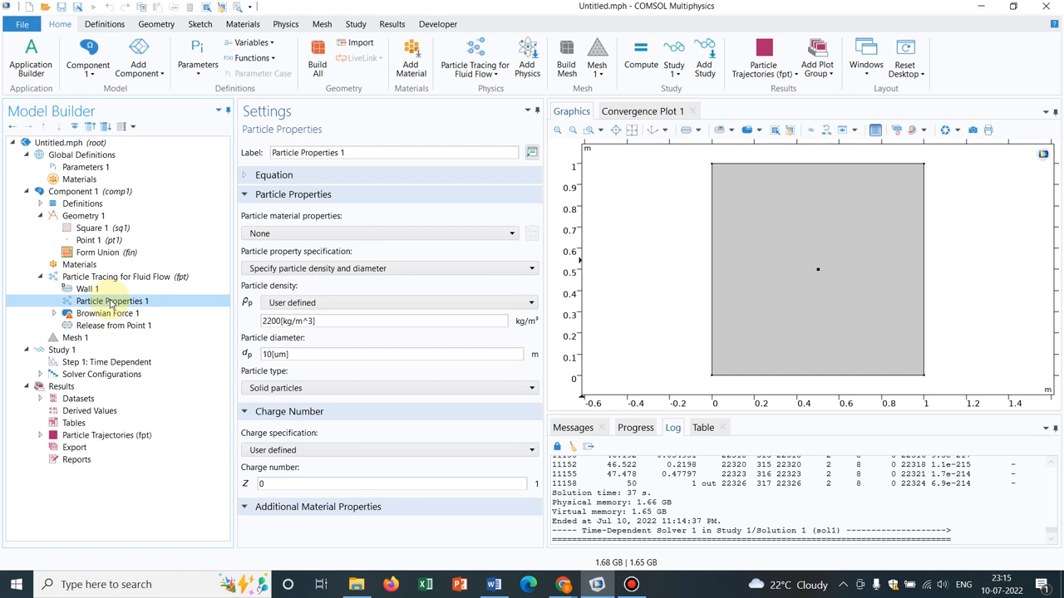
{"action": "left_click", "coordinate": [112, 324]}
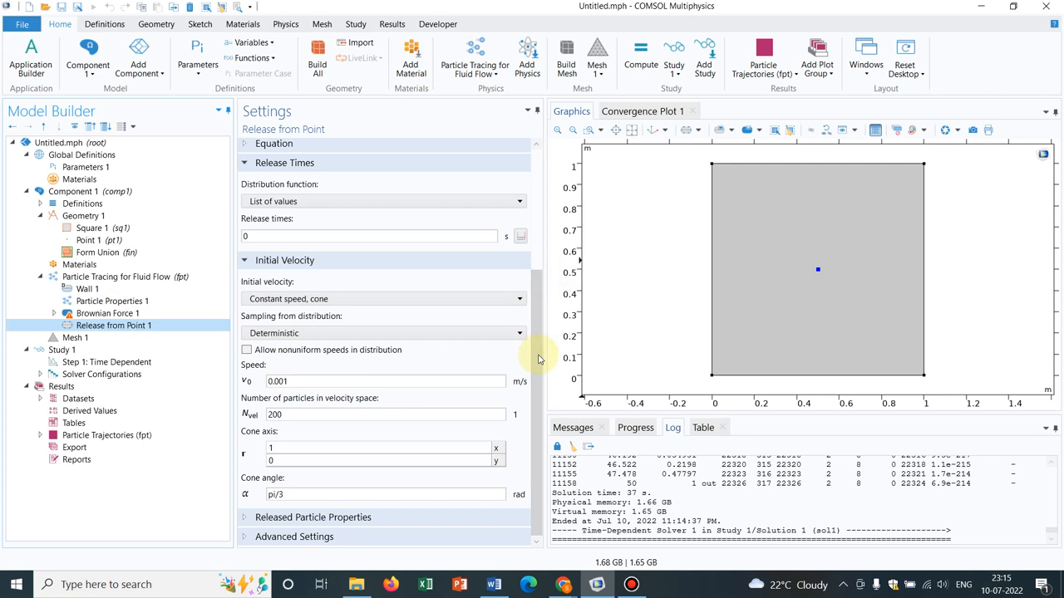
{"action": "left_click", "coordinate": [87, 290]}
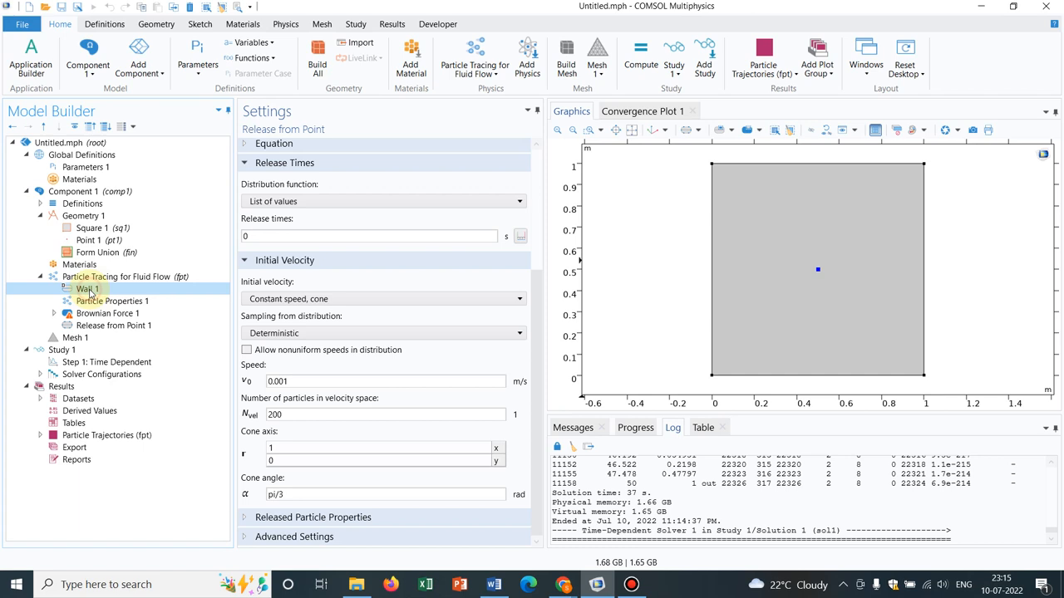
{"action": "left_click", "coordinate": [83, 289]}
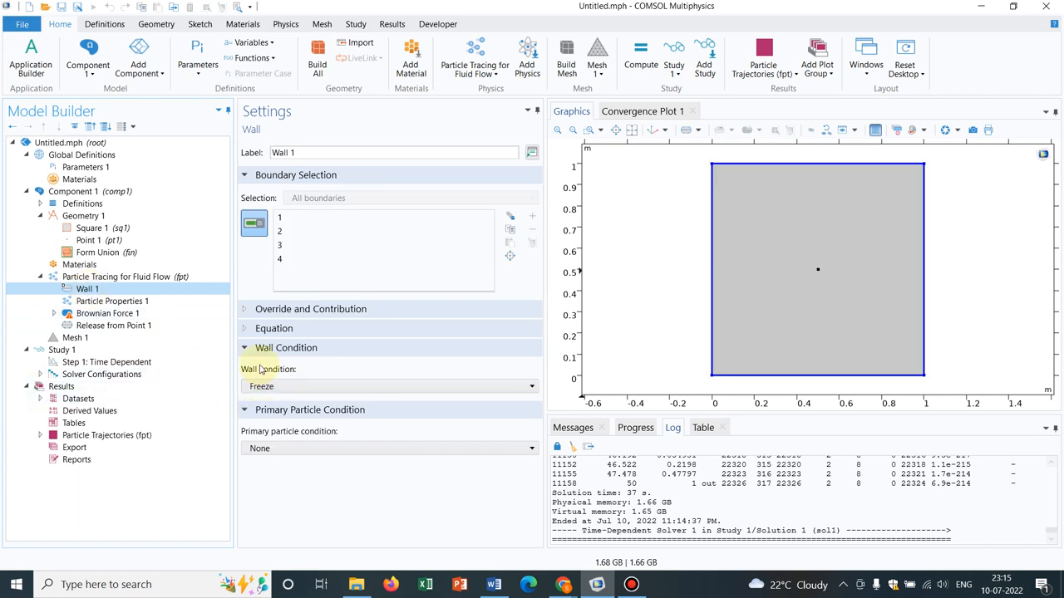
{"action": "mouse_move", "coordinate": [283, 372]}
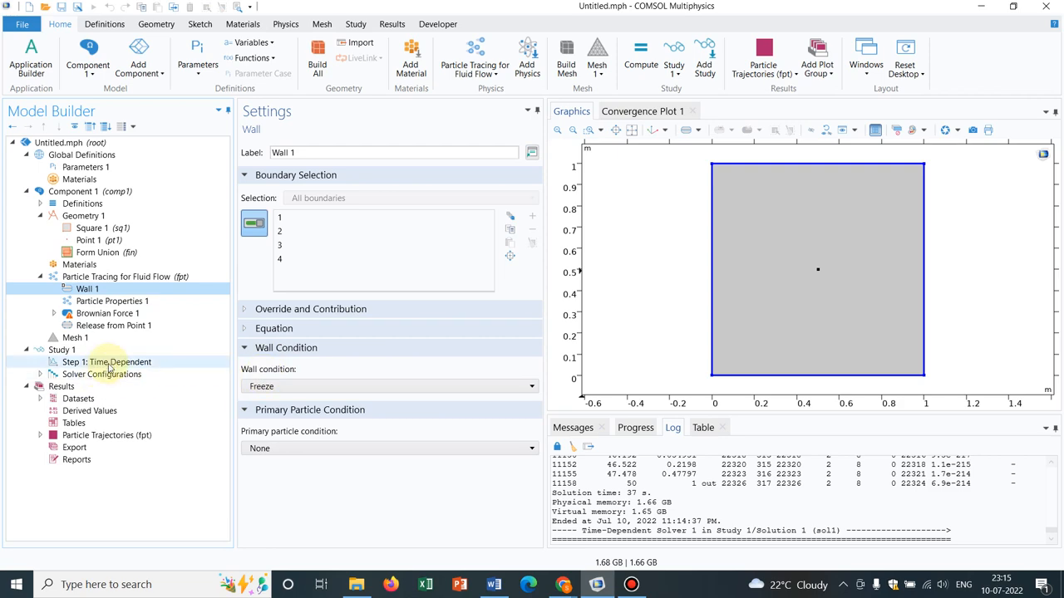
{"action": "left_click", "coordinate": [107, 435]}
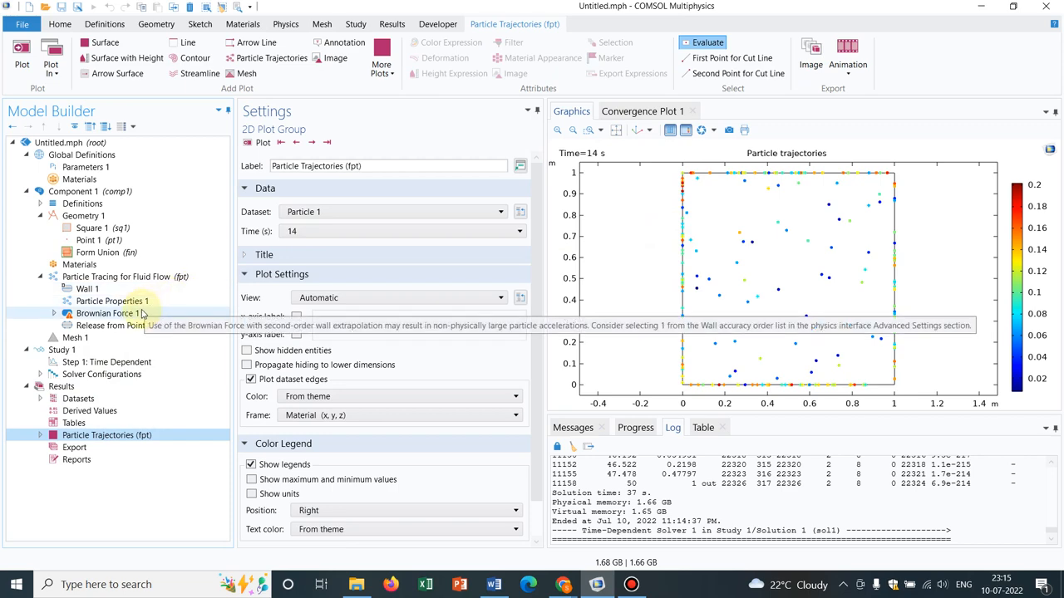
{"action": "left_click", "coordinate": [106, 312]}
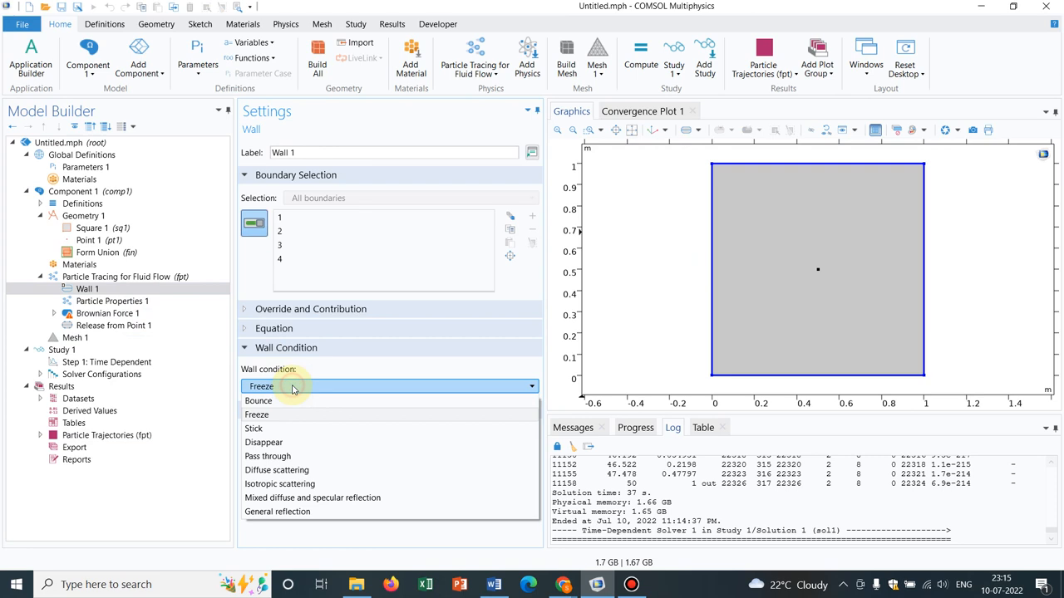
{"action": "mouse_move", "coordinate": [286, 442]}
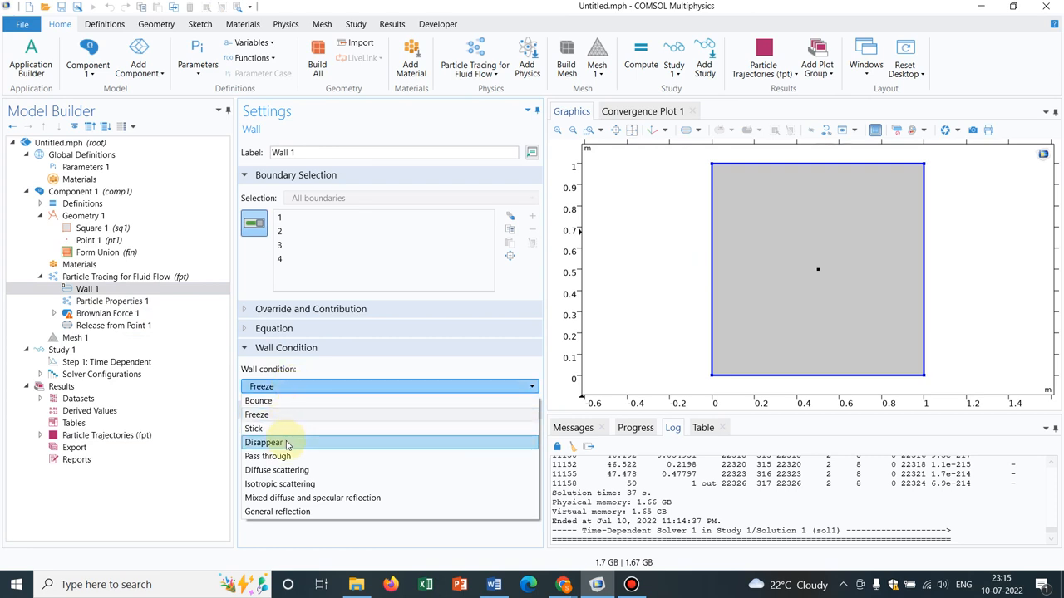
Set Wall 1 condition to Disappear and re-compute the time-dependent study
{"action": "left_click", "coordinate": [264, 442]}
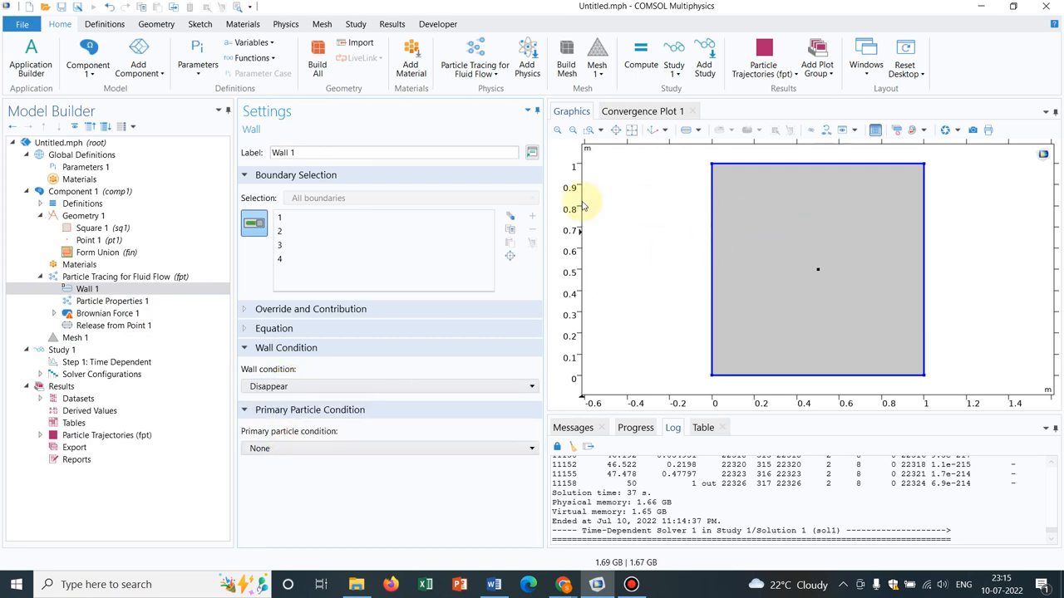
{"action": "mouse_move", "coordinate": [536, 202]}
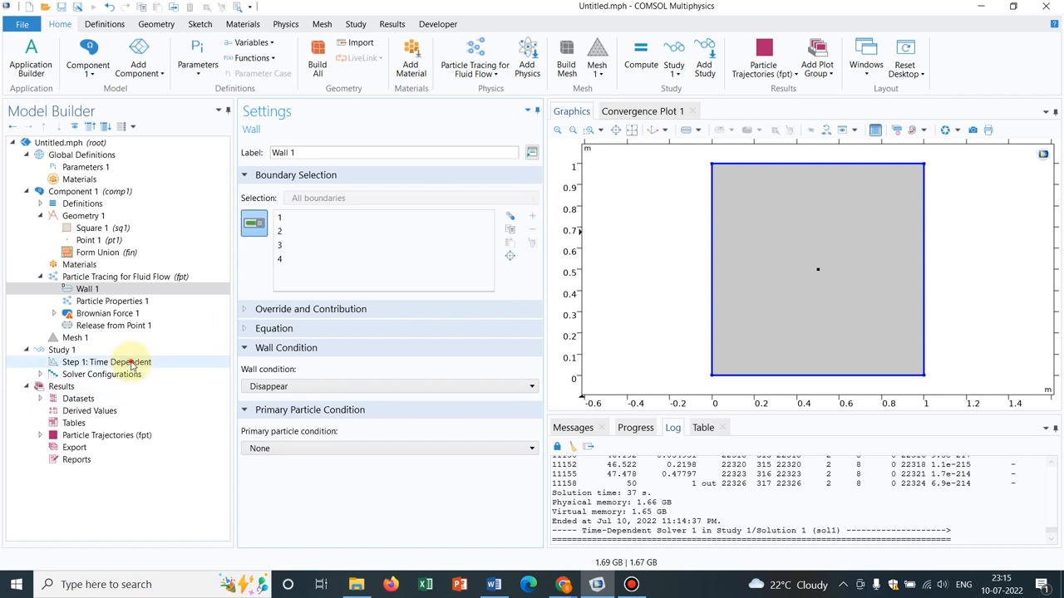
{"action": "left_click", "coordinate": [106, 362]}
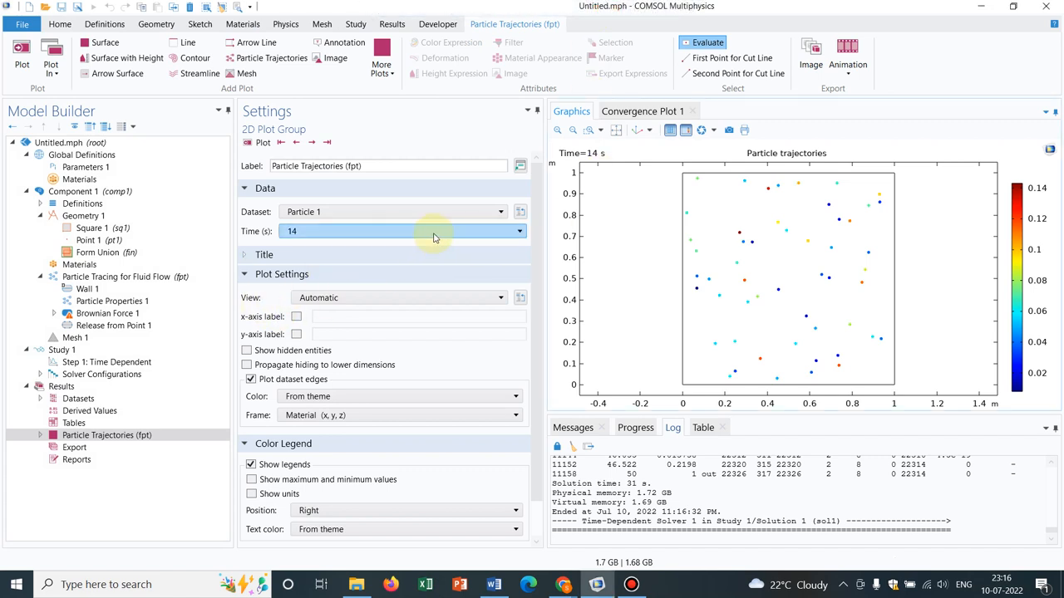
Reset the particle plot to time 0 s and step through output times up to 19 s
{"action": "left_click", "coordinate": [515, 231]}
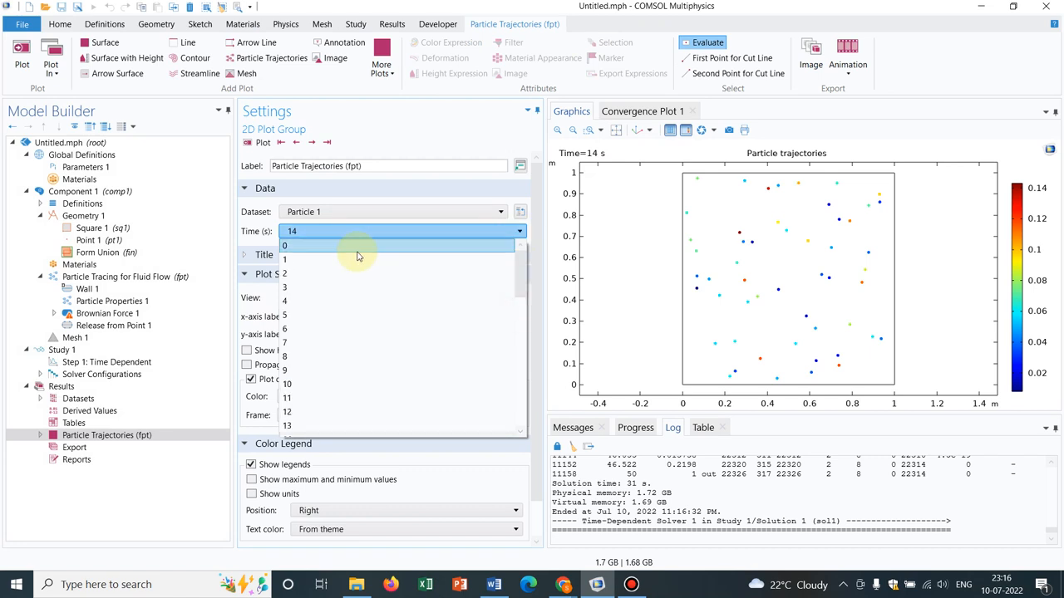
{"action": "left_click", "coordinate": [284, 246]}
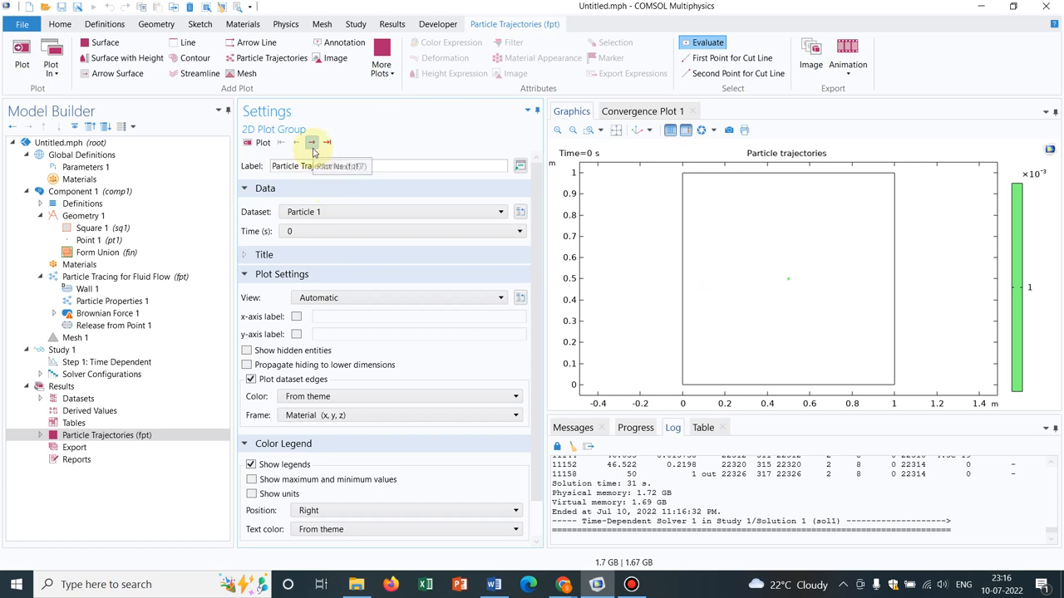
{"action": "left_click", "coordinate": [305, 143]}
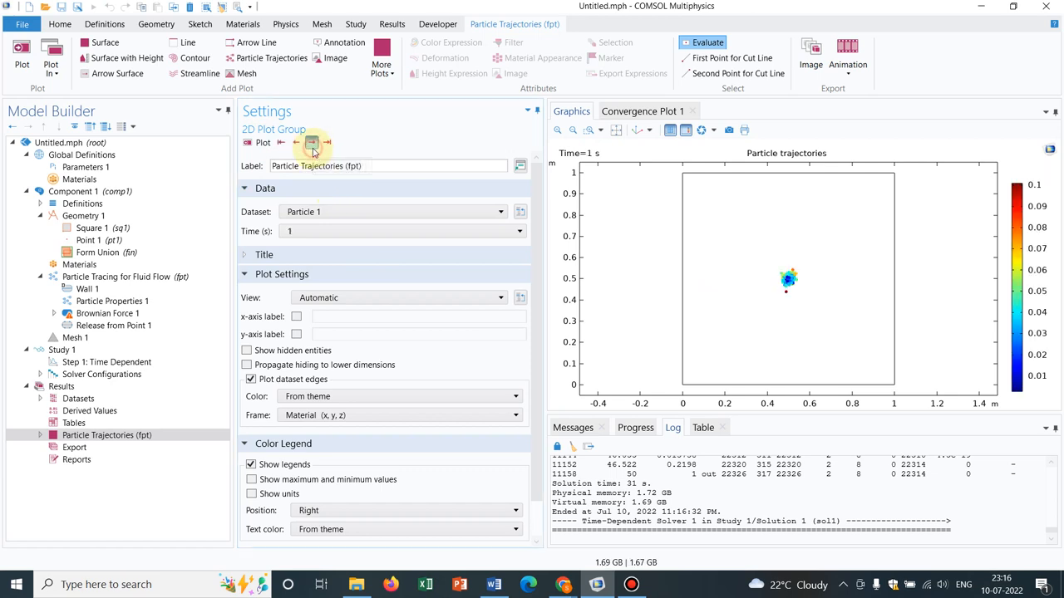
{"action": "left_click", "coordinate": [299, 143]}
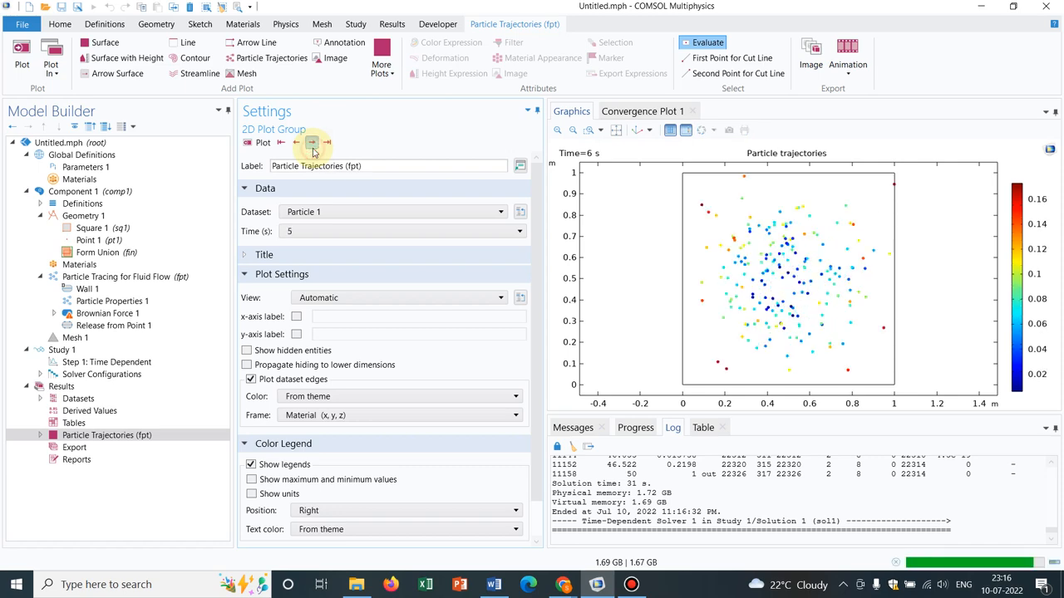
{"action": "left_click", "coordinate": [313, 143]}
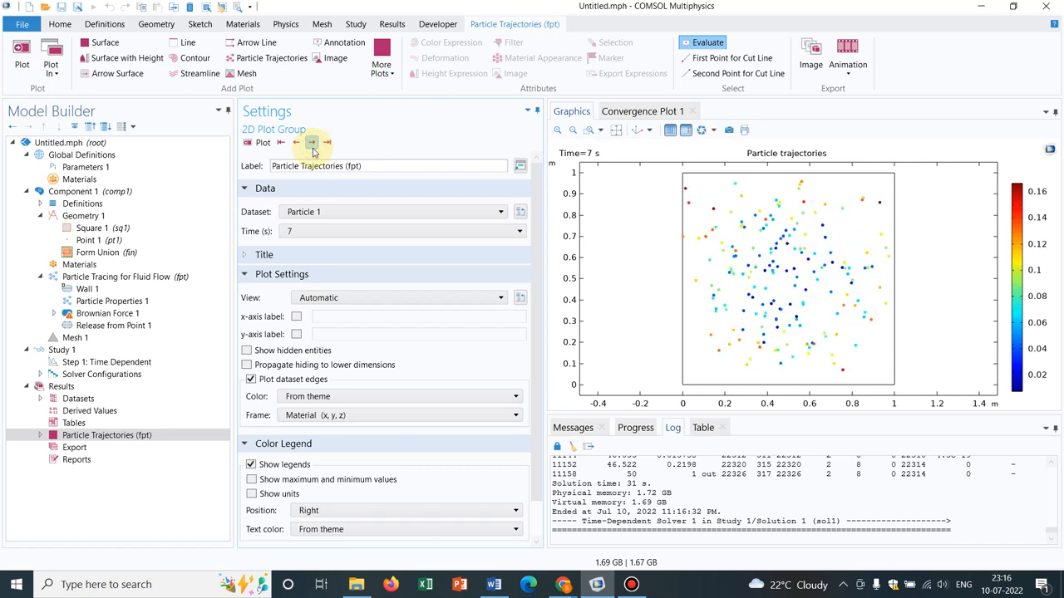
{"action": "left_click", "coordinate": [312, 143]}
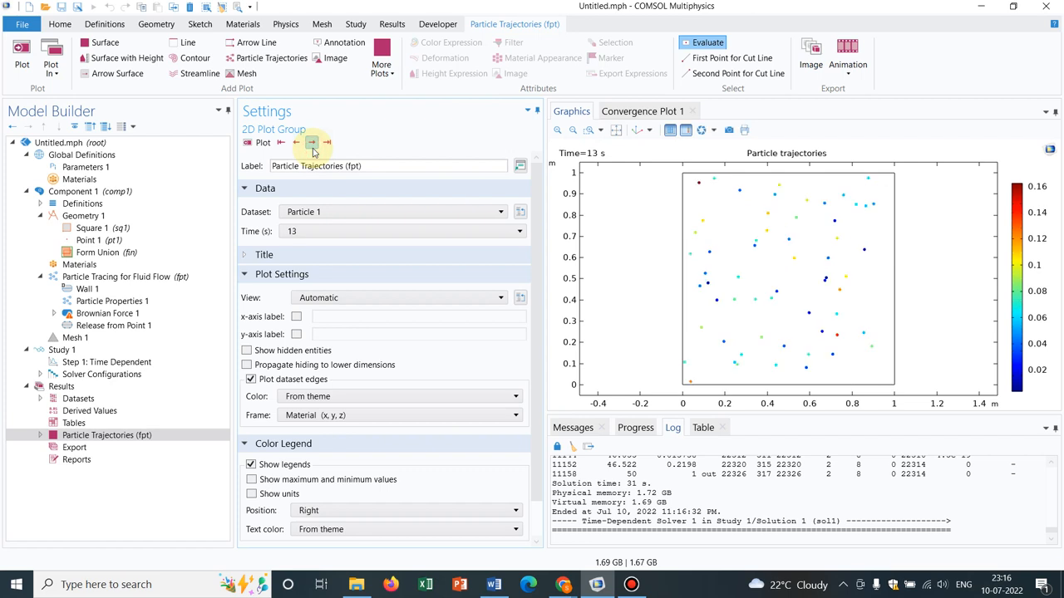
{"action": "left_click", "coordinate": [313, 143]}
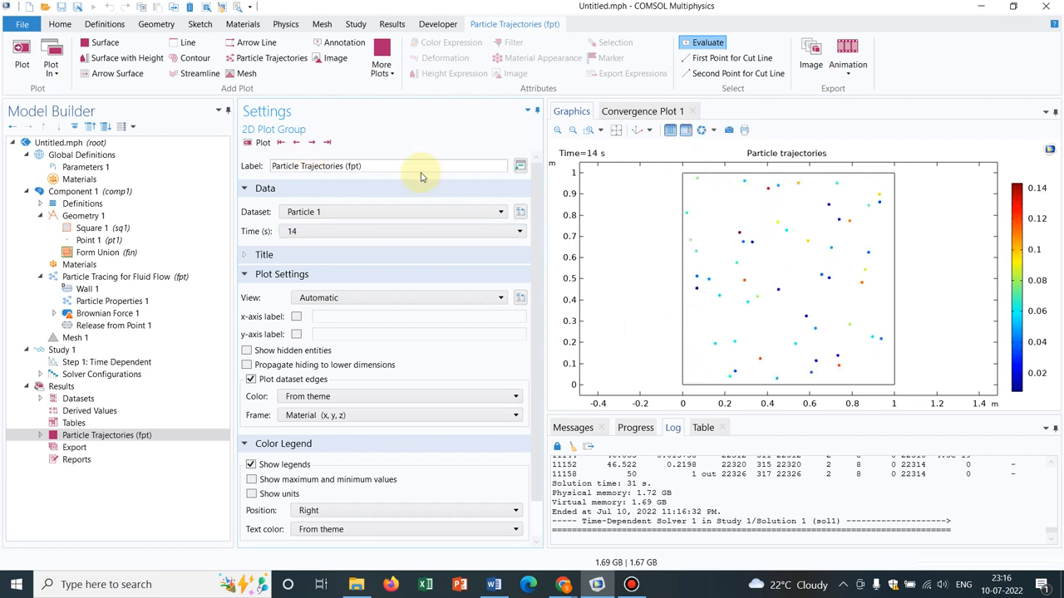
{"action": "left_click", "coordinate": [302, 143]}
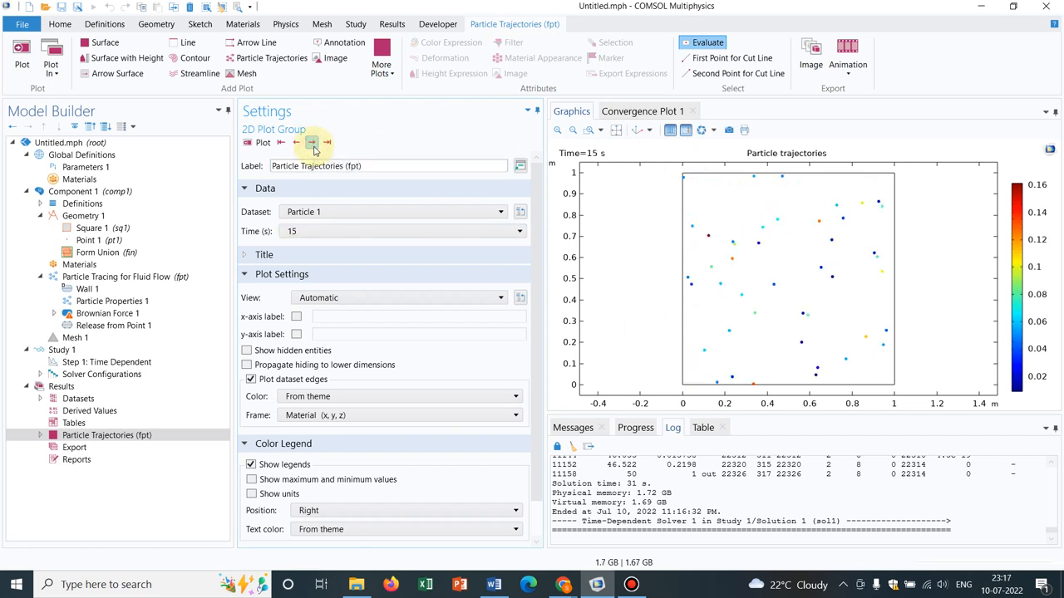
{"action": "left_click", "coordinate": [312, 143]}
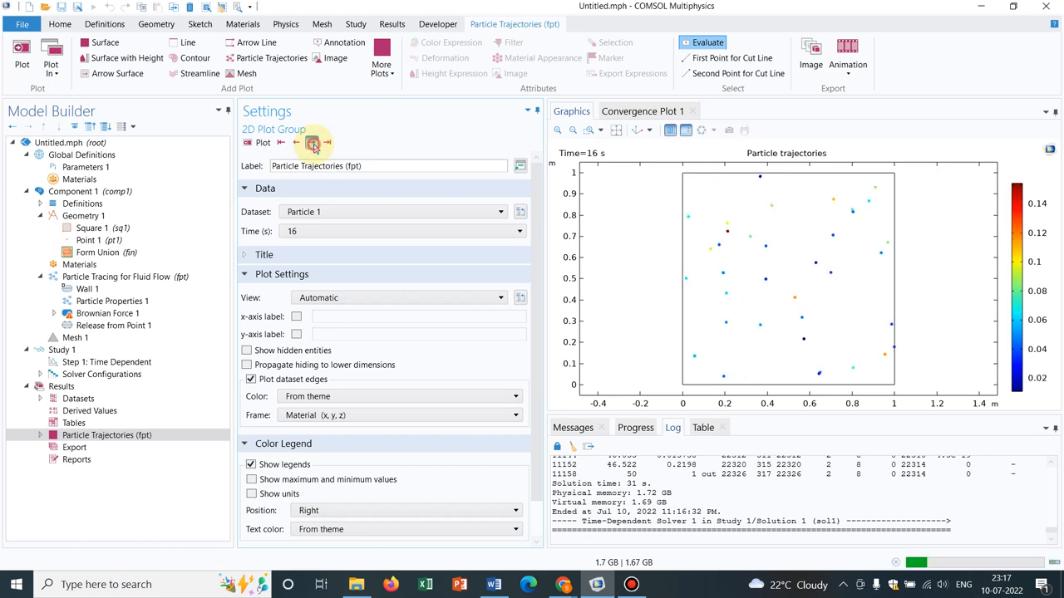
{"action": "left_click", "coordinate": [313, 143]}
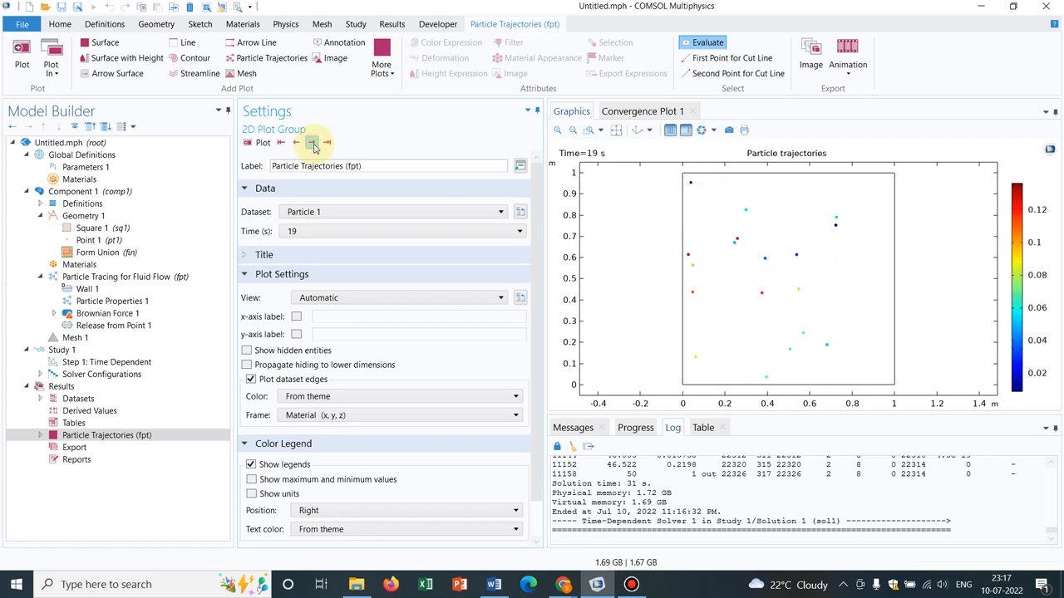